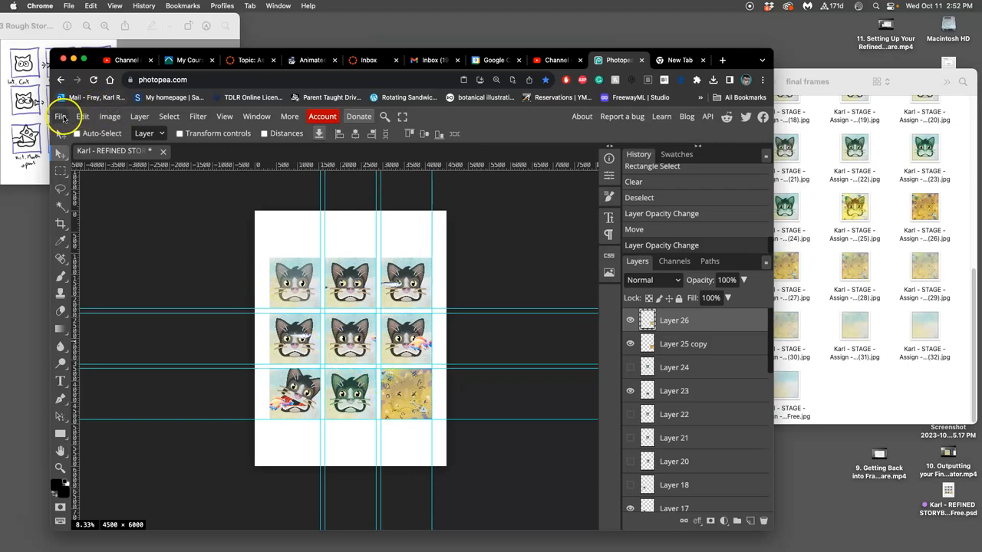
- Save the cat storyboard as a PSD file on the desktop
left_click(60, 116)
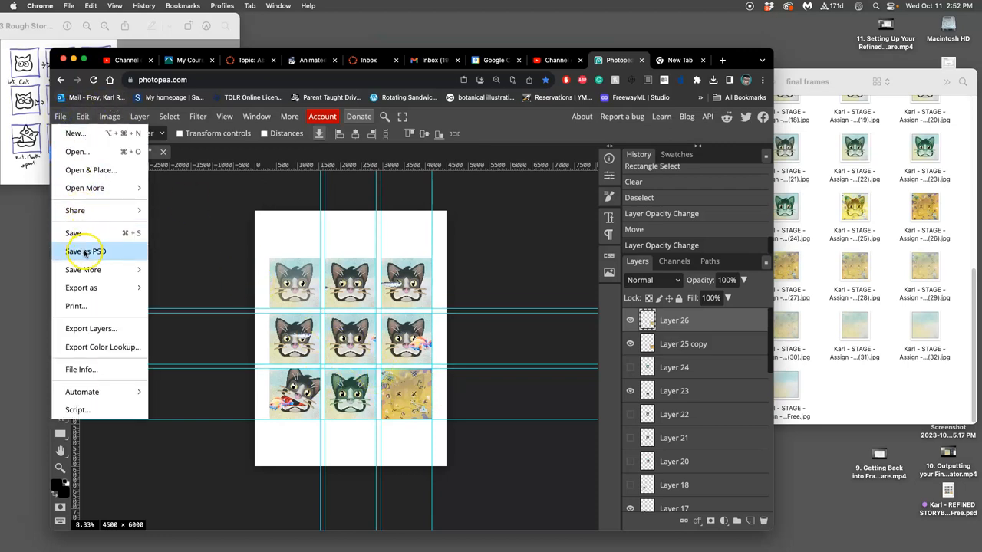
left_click(85, 251)
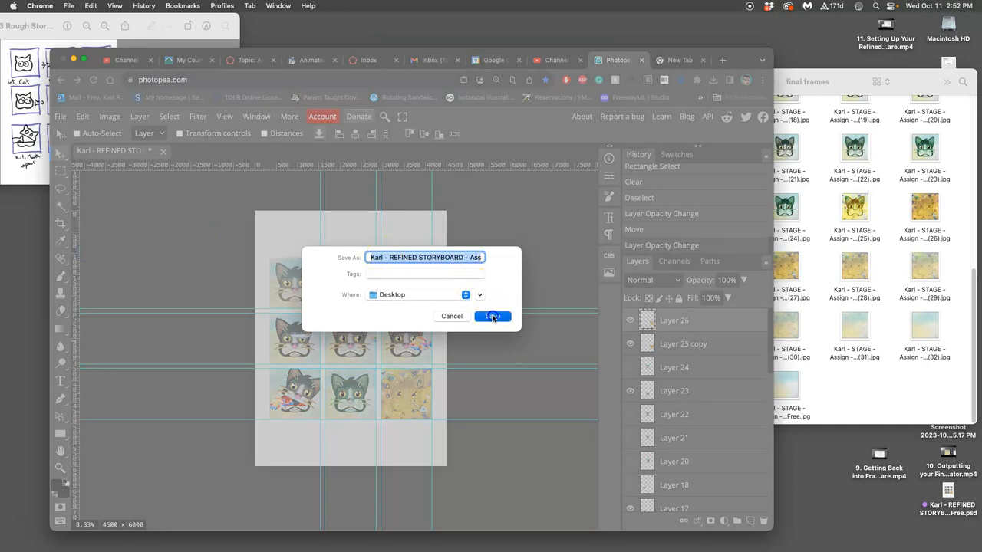
left_click(492, 316)
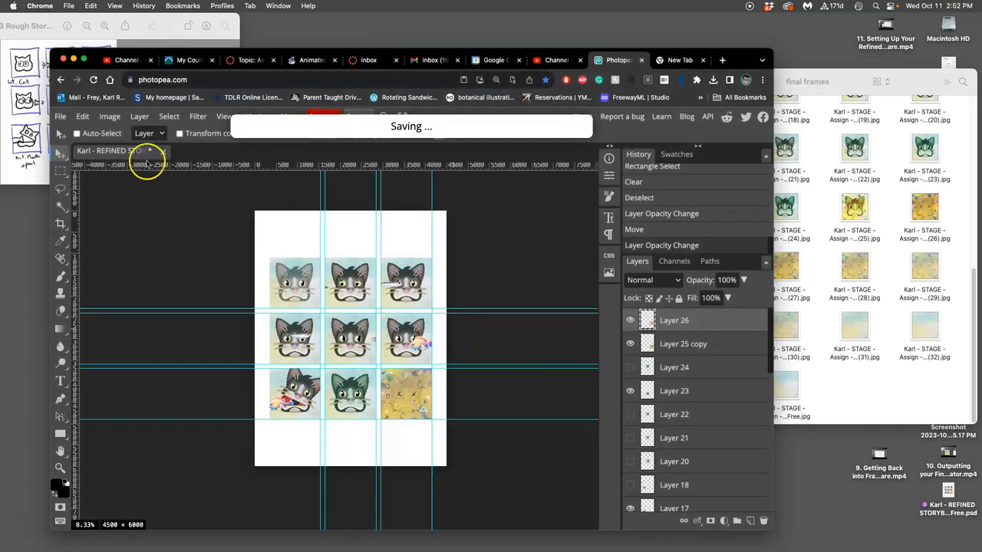
- Export a JPG copy of the storyboard to the desktop
left_click(60, 116)
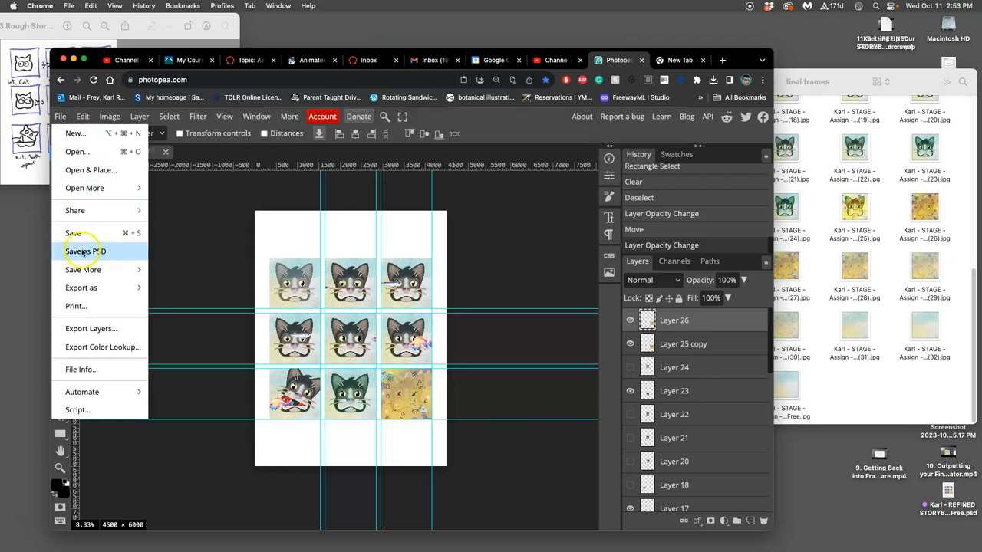
left_click(80, 287)
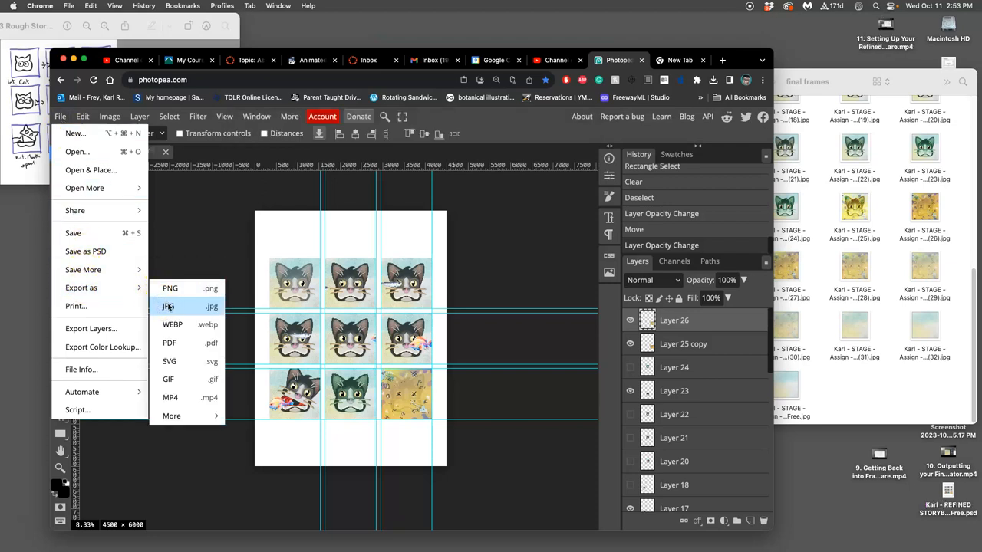
left_click(168, 306)
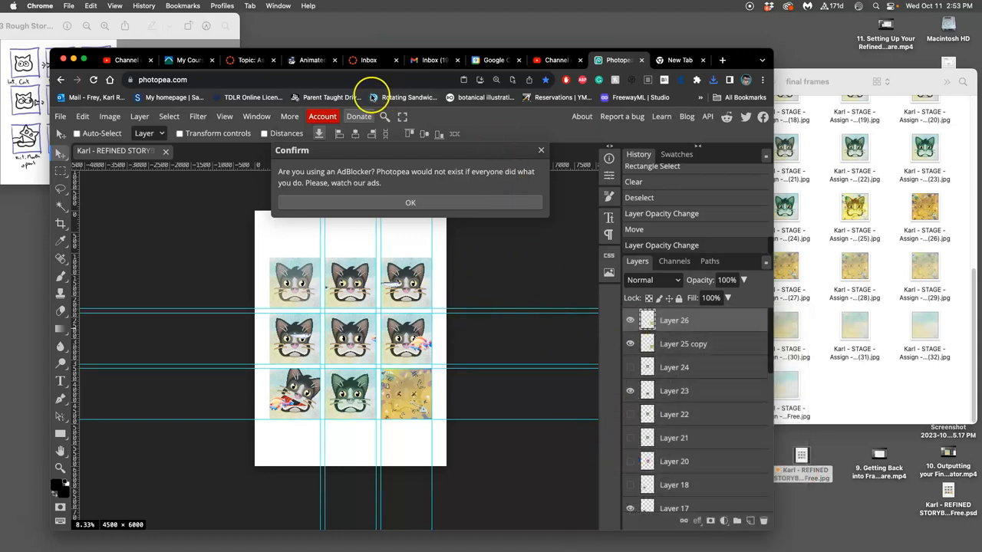
- Switch to the ezgif GIF maker and scroll through the 33 frames to GIF options
left_click(310, 60)
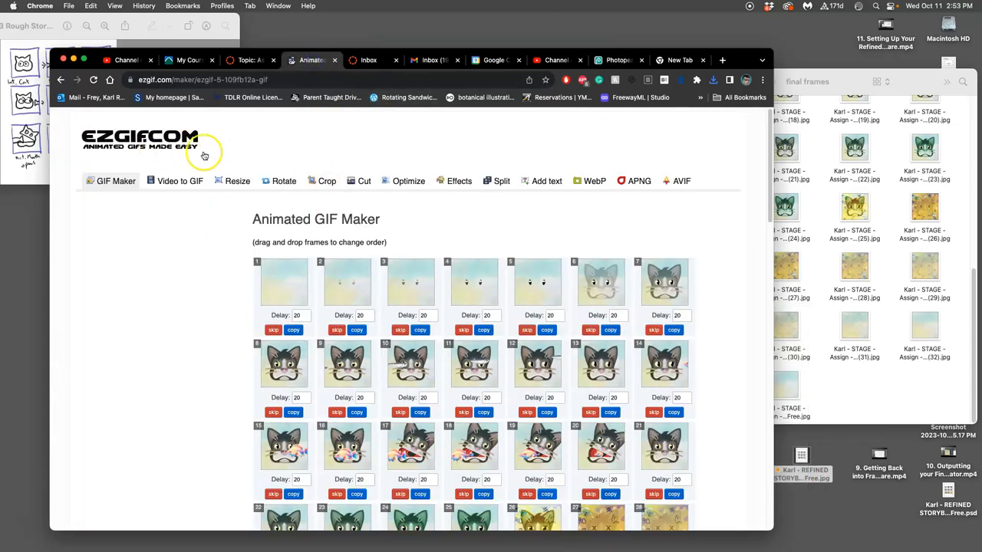
scroll("down", 3)
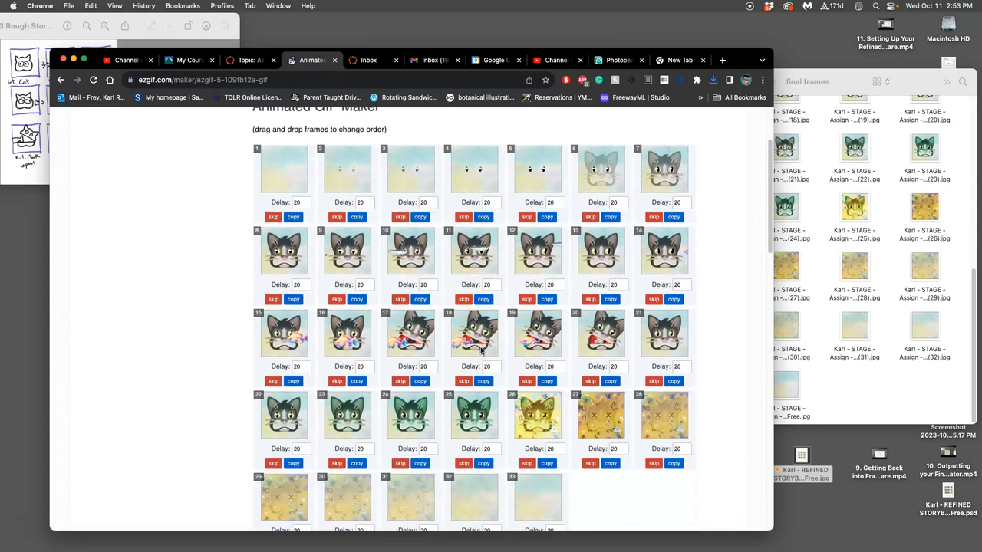
scroll("down", 3)
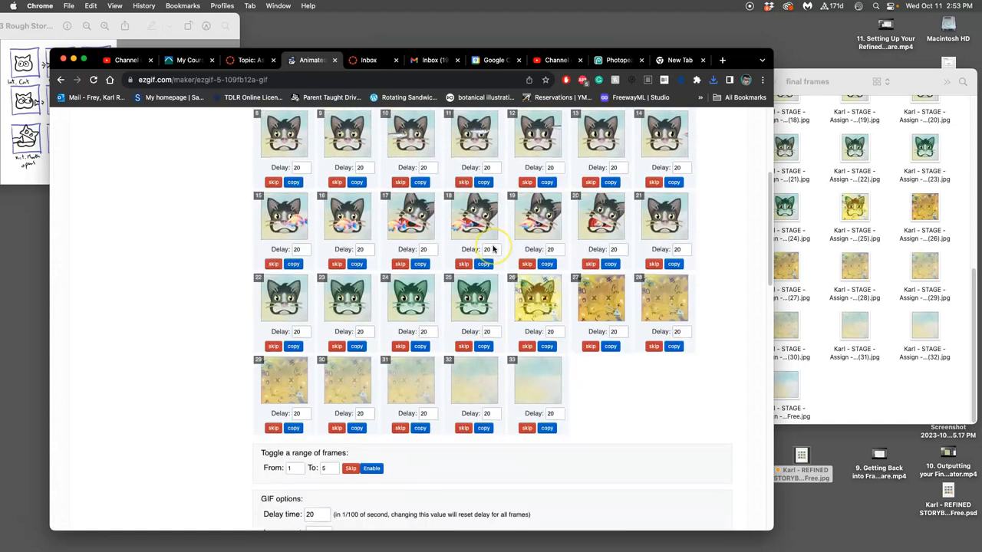
scroll("down", 3)
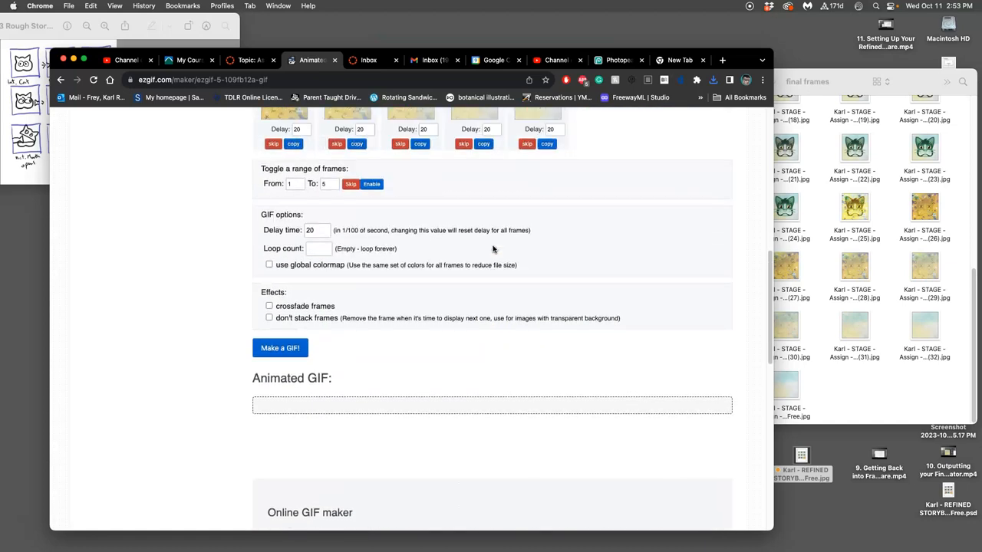
scroll("down", 3)
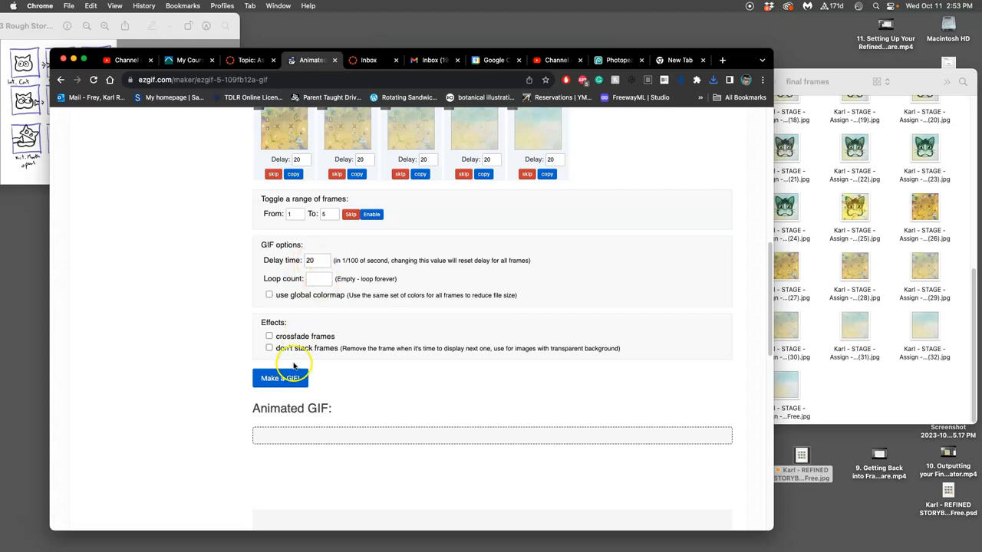
- Generate the animated GIF and review the 33 frames, each at delay 20
left_click(280, 378)
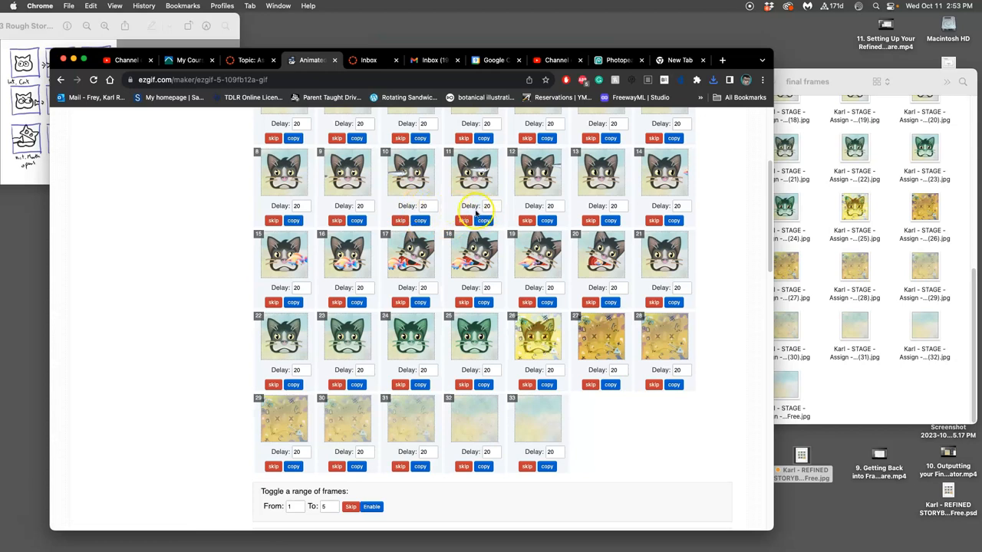
mouse_move(615, 207)
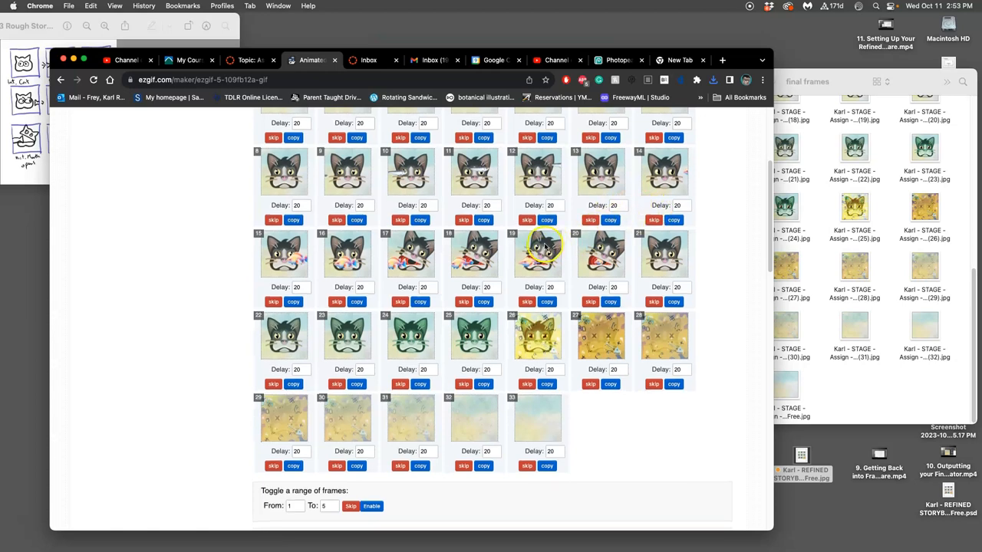
scroll("down", 3)
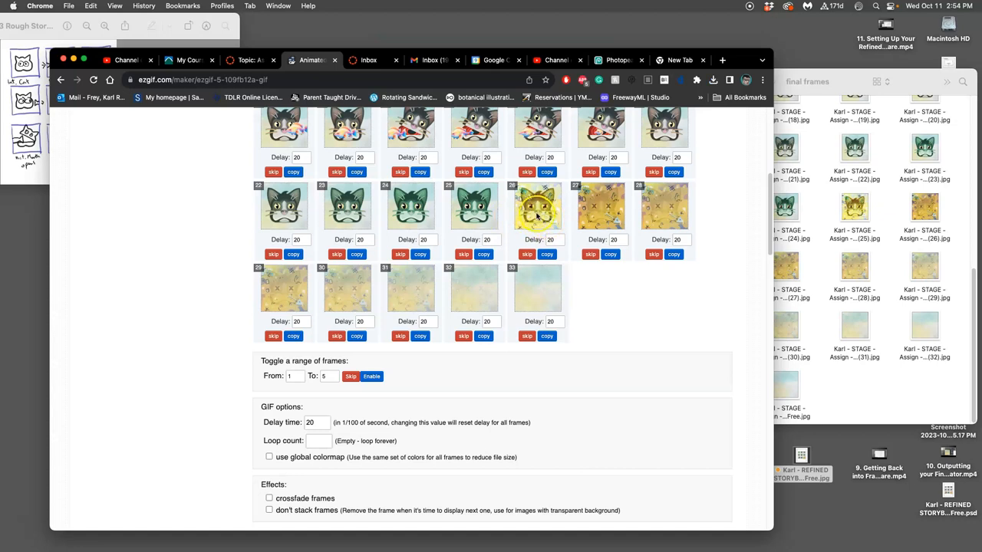
mouse_move(660, 215)
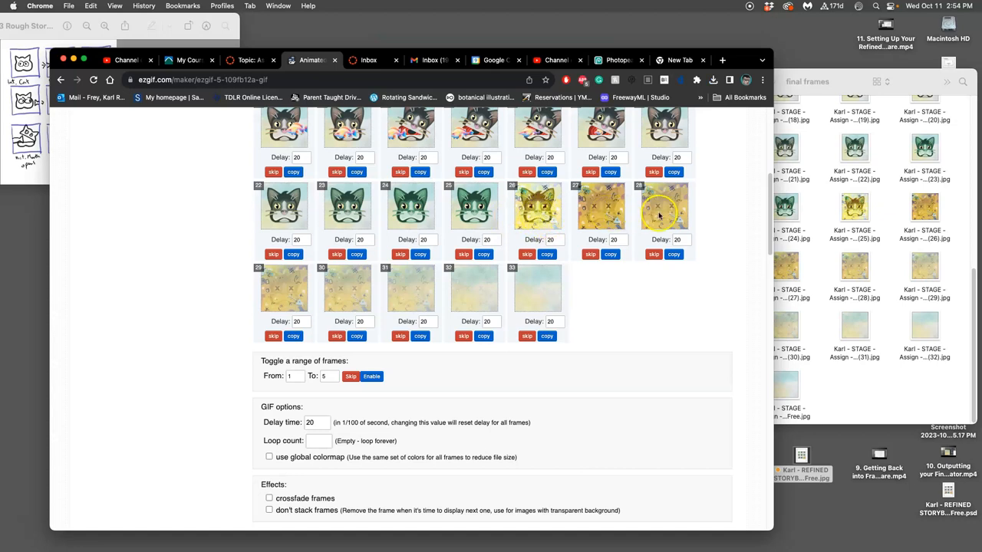
mouse_move(544, 276)
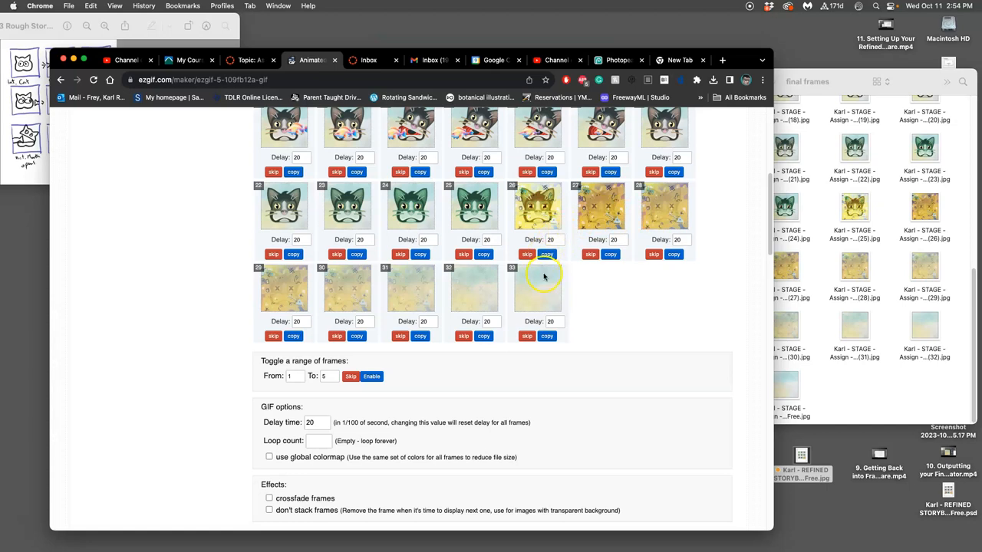
mouse_move(600, 211)
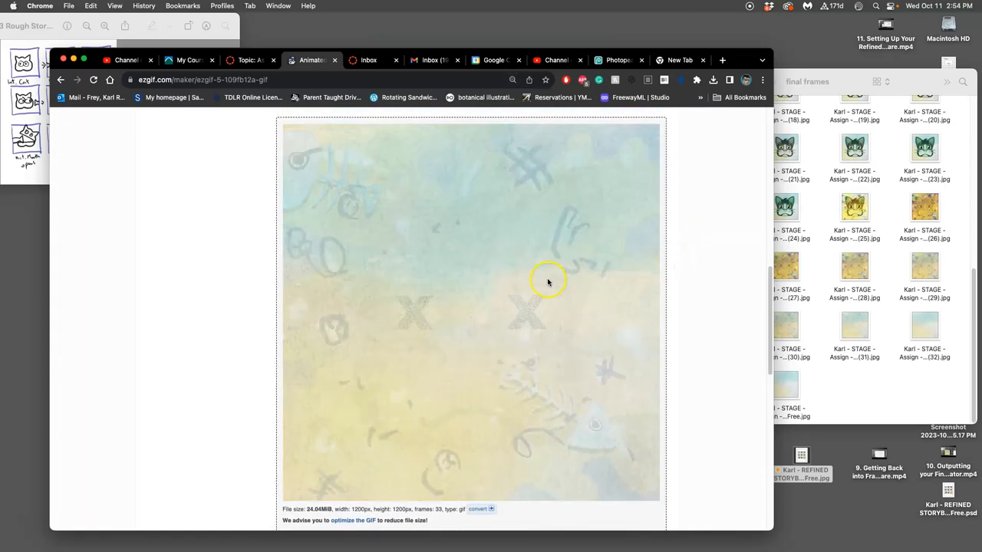
- Inspect the generated 24.04 MiB cat GIF and set the overall delay to 33
right_click(548, 280)
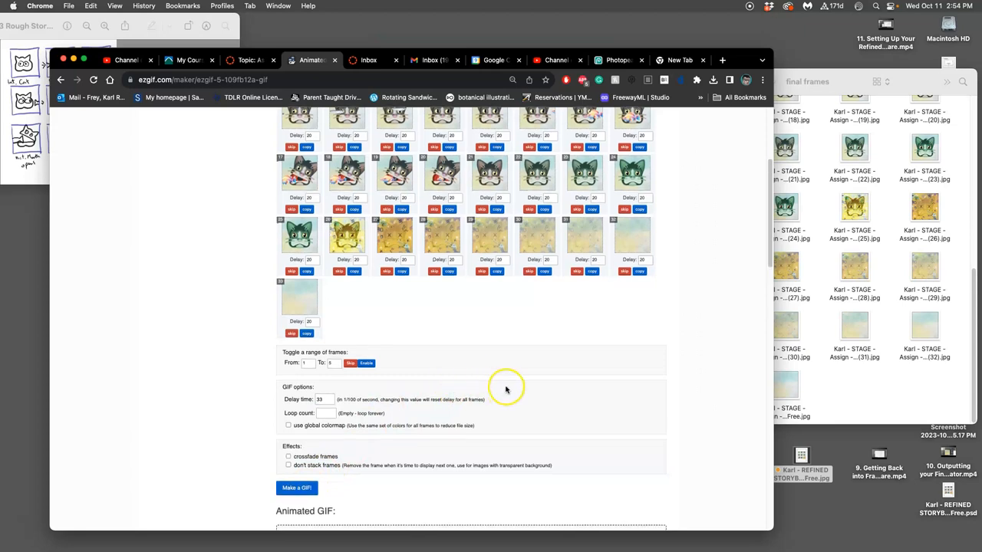
scroll("down", 3)
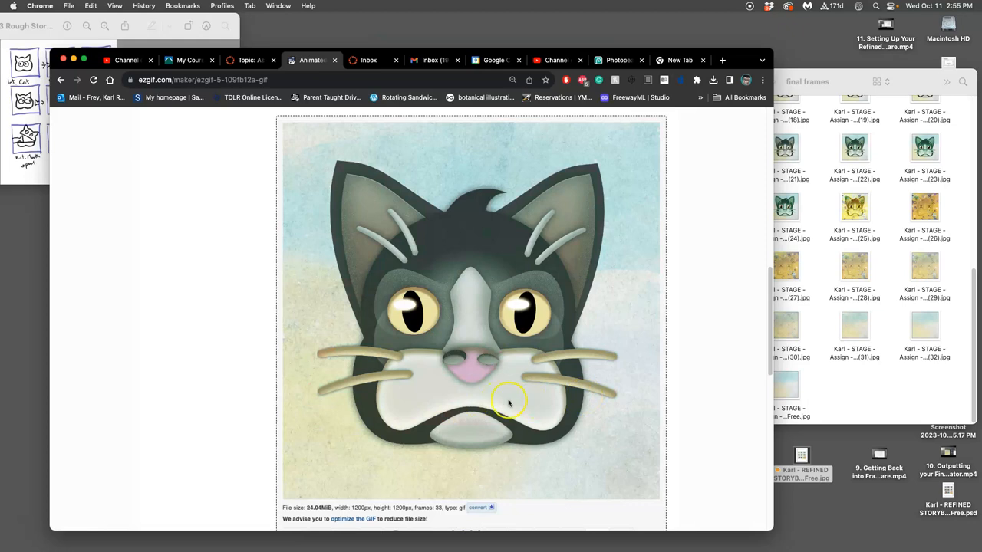
scroll("down", 3)
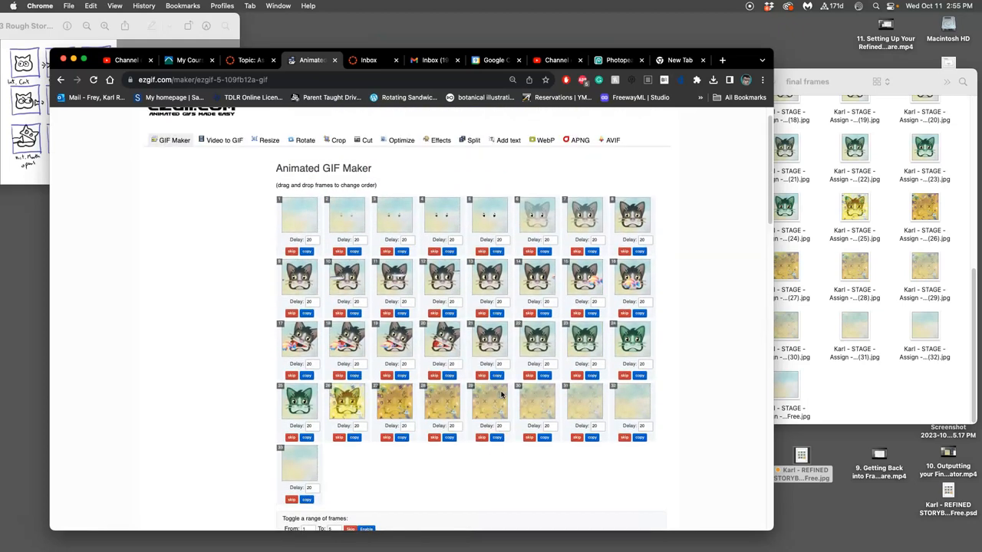
- Edit delays of frames 13, 21, 23 and 26 (10), holding frame 27 at 50
left_click(309, 240)
type("33")
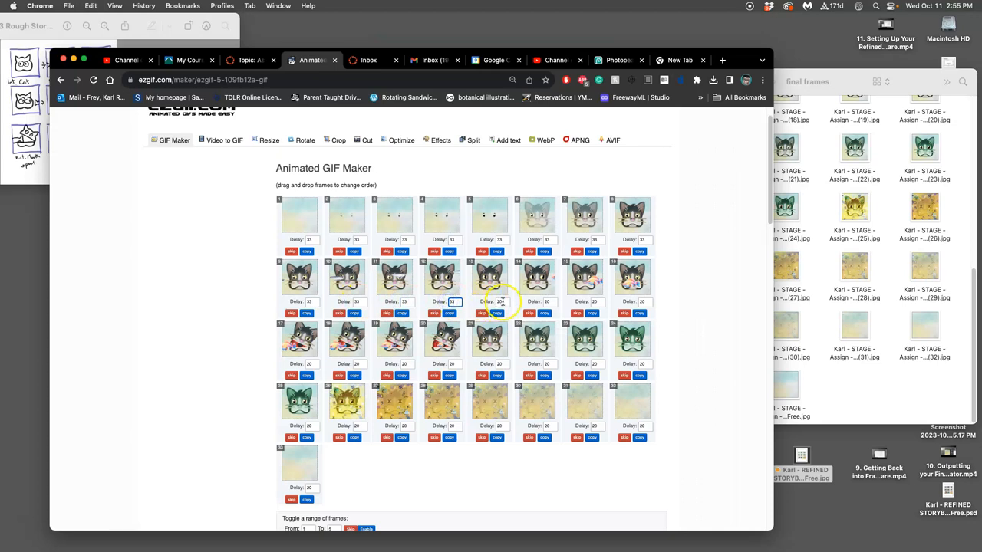
left_click(546, 301)
type("33")
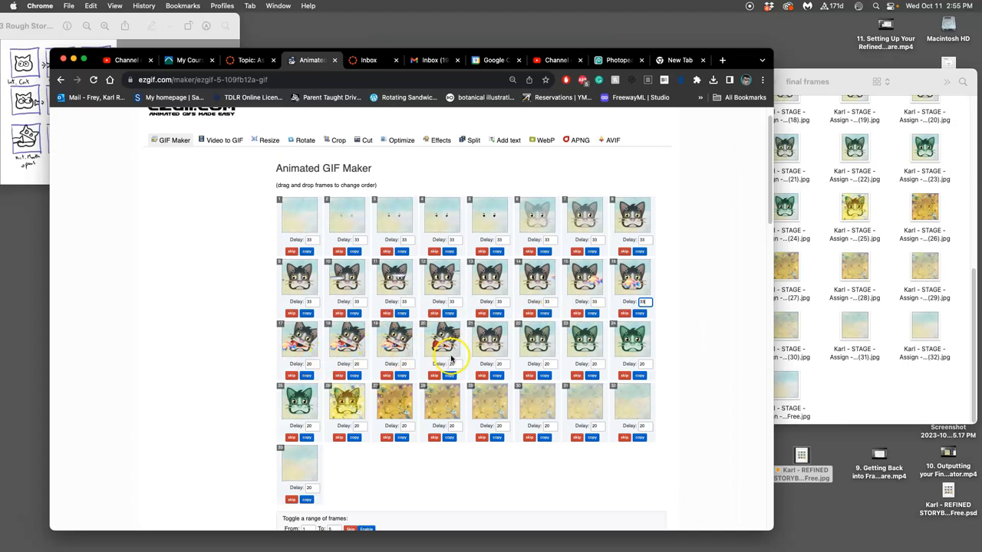
left_click(499, 363)
type("33")
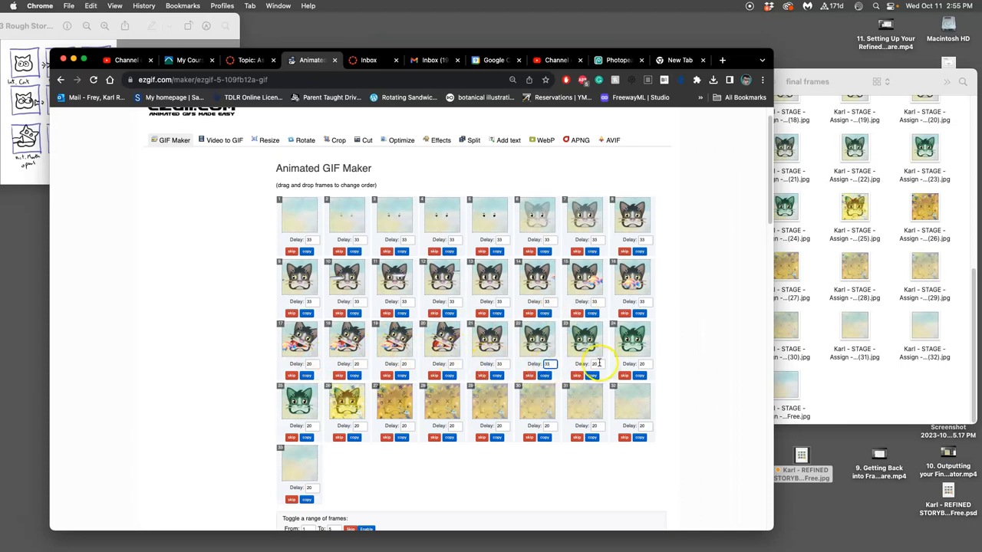
left_click(640, 364)
type("33")
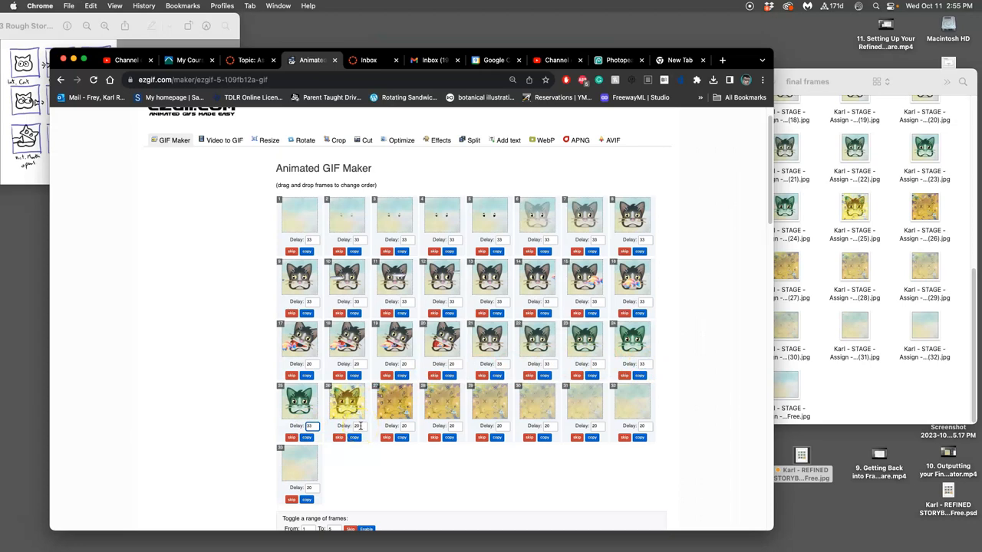
left_click(355, 426)
type("10")
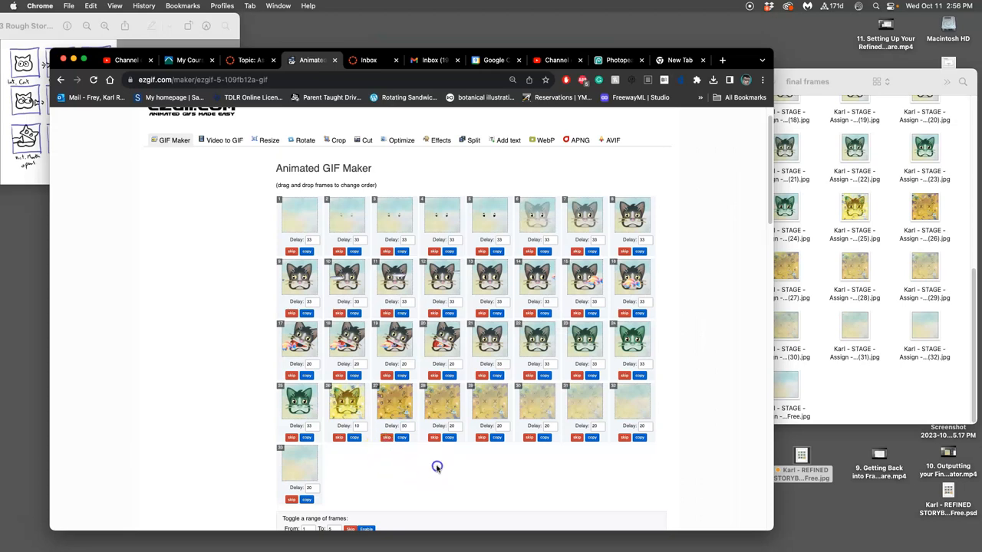
scroll("down", 3)
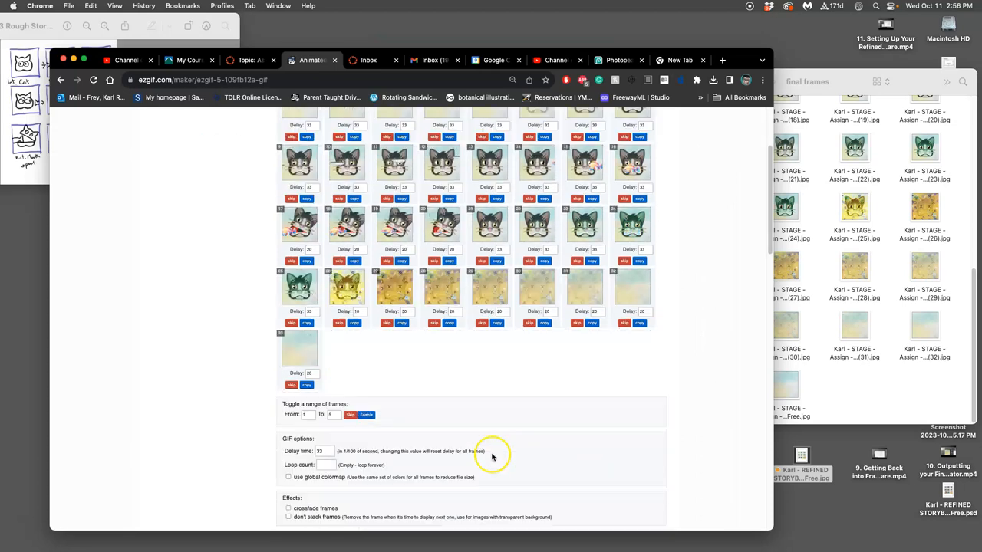
mouse_move(395, 448)
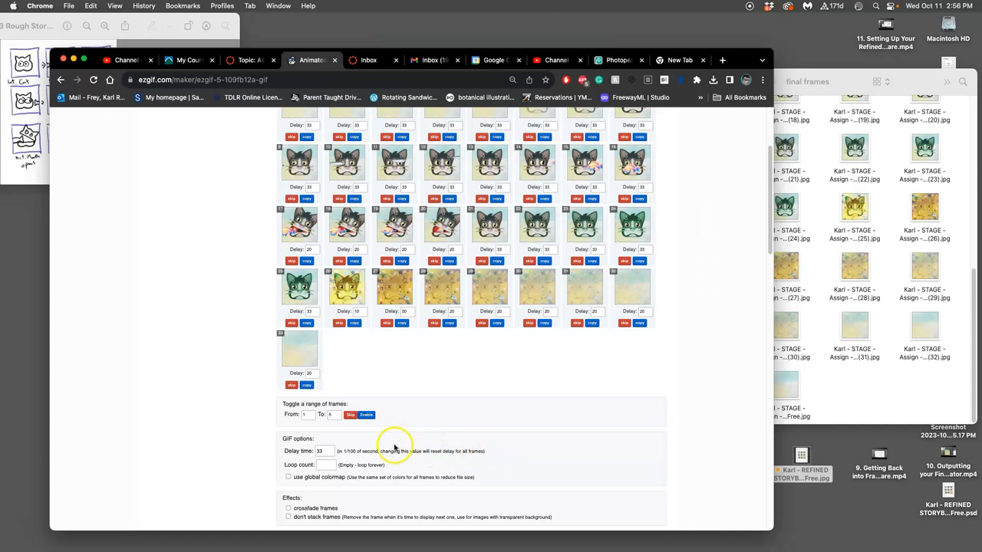
- Enter a delay of 20 for each of frames 28 through 33
left_click(319, 451)
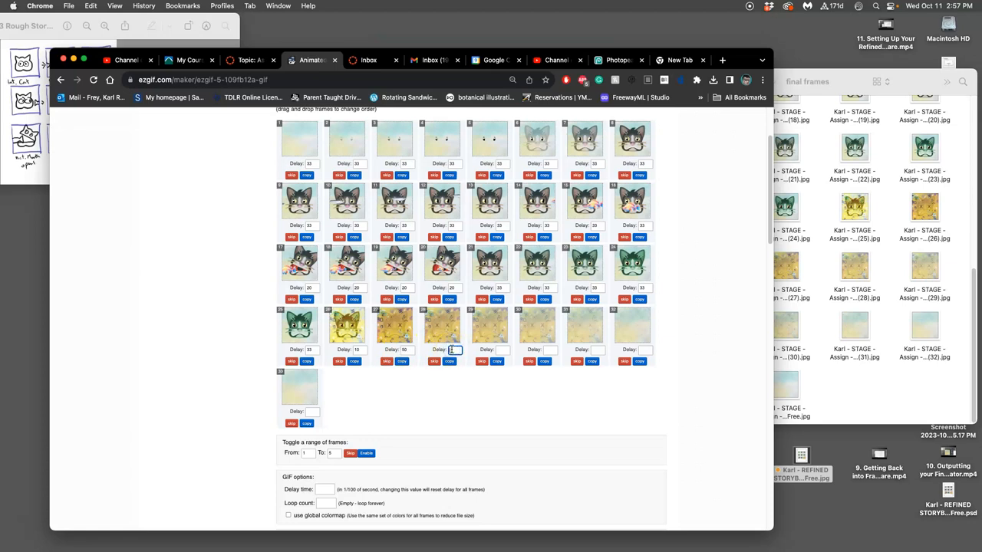
left_click(455, 350)
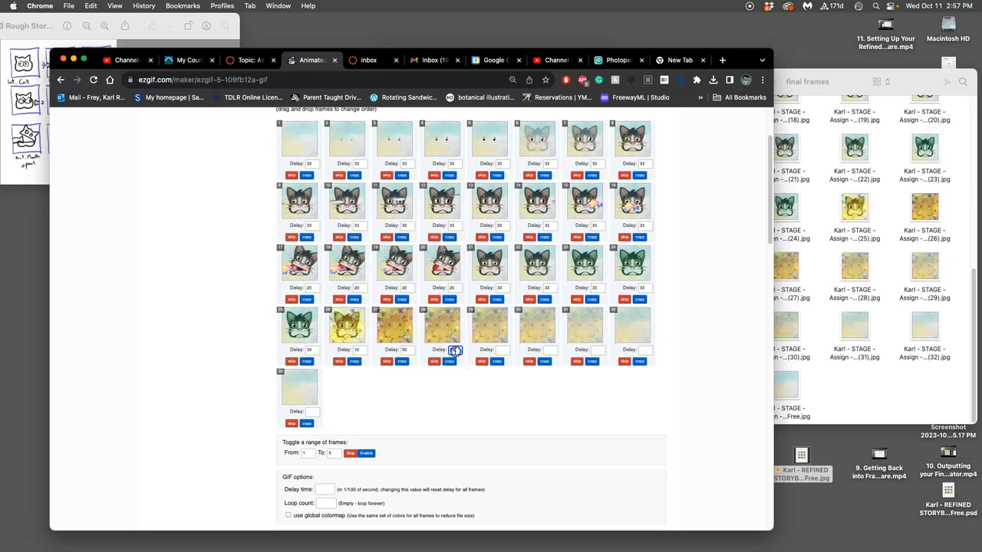
left_click(497, 350)
type("20")
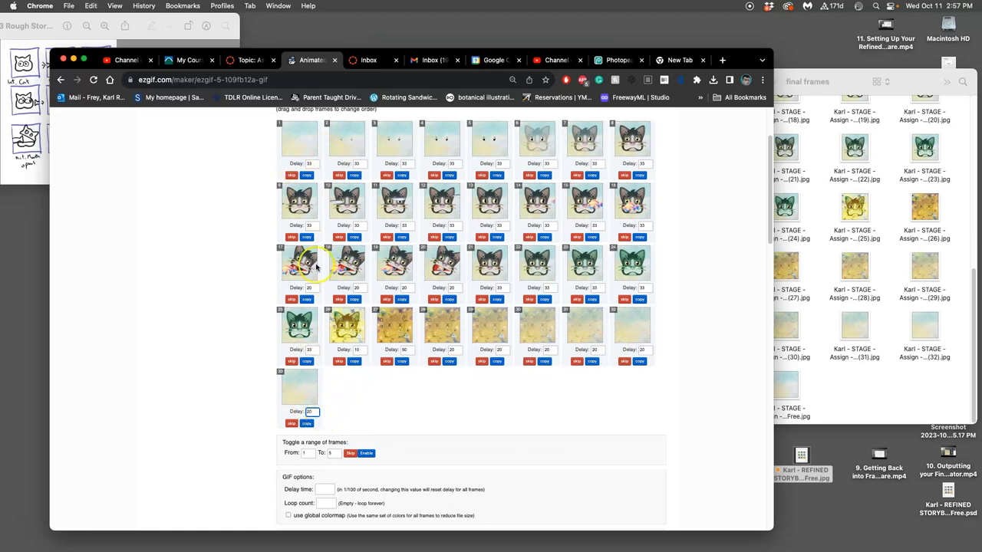
- Build the GIF from the frames, then lower frame 17's delay to 10
scroll("down", 3)
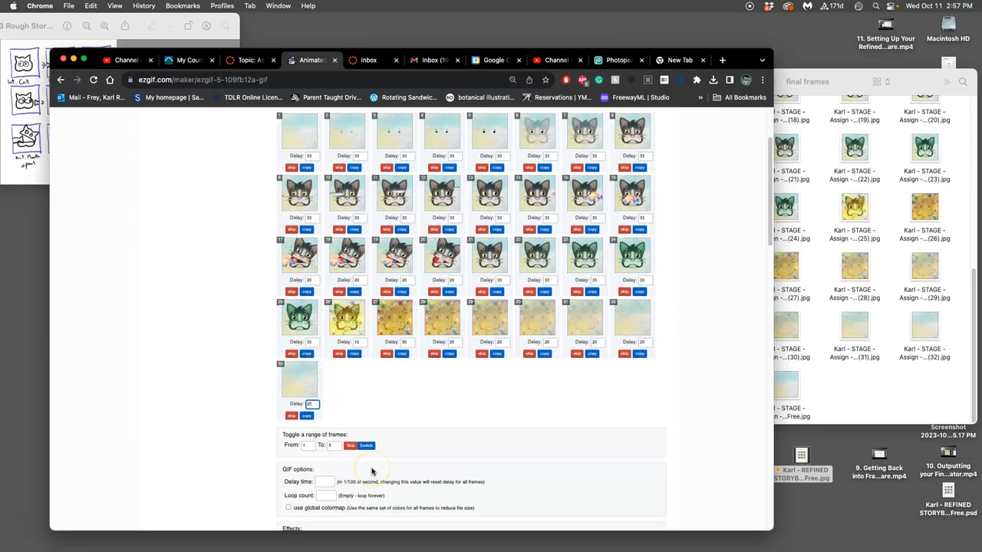
scroll("down", 3)
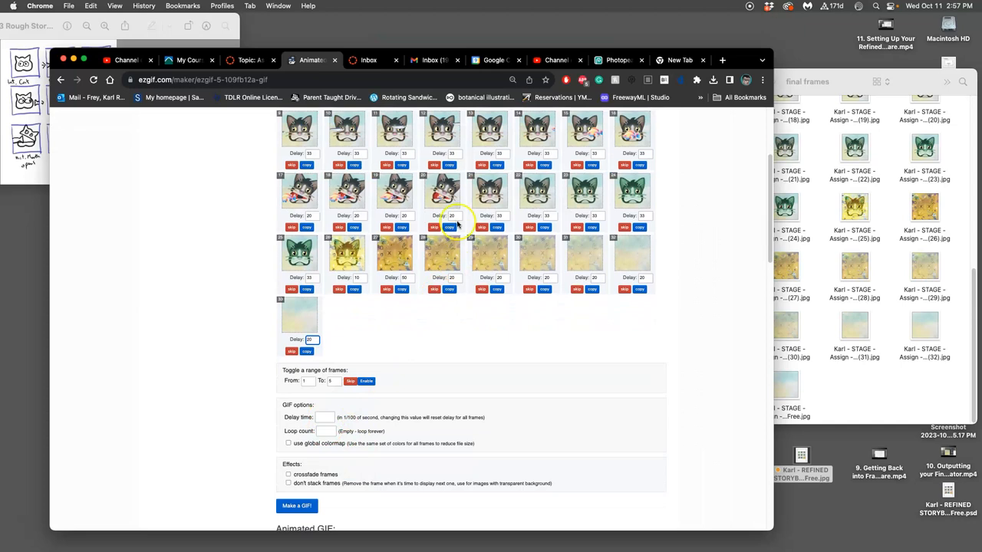
scroll("down", 3)
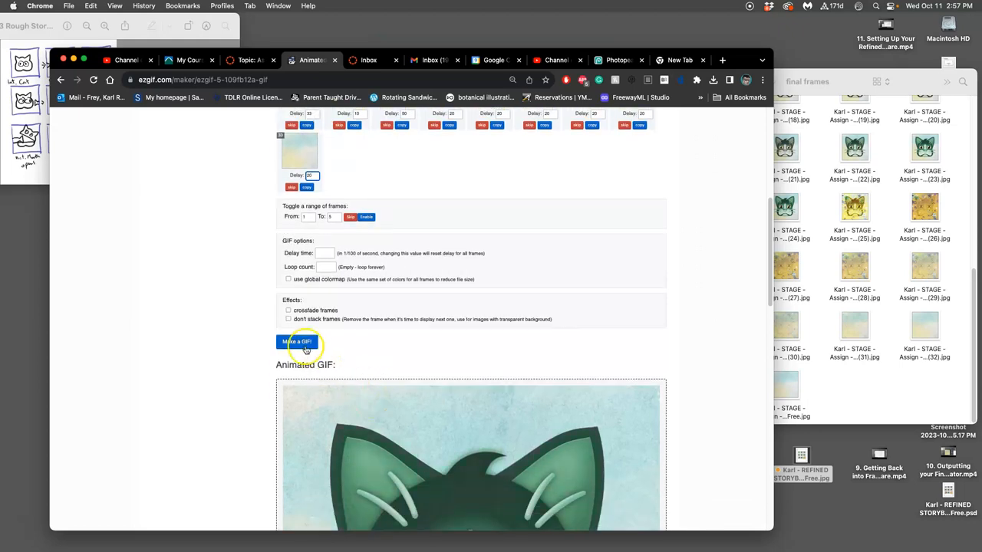
left_click(296, 341)
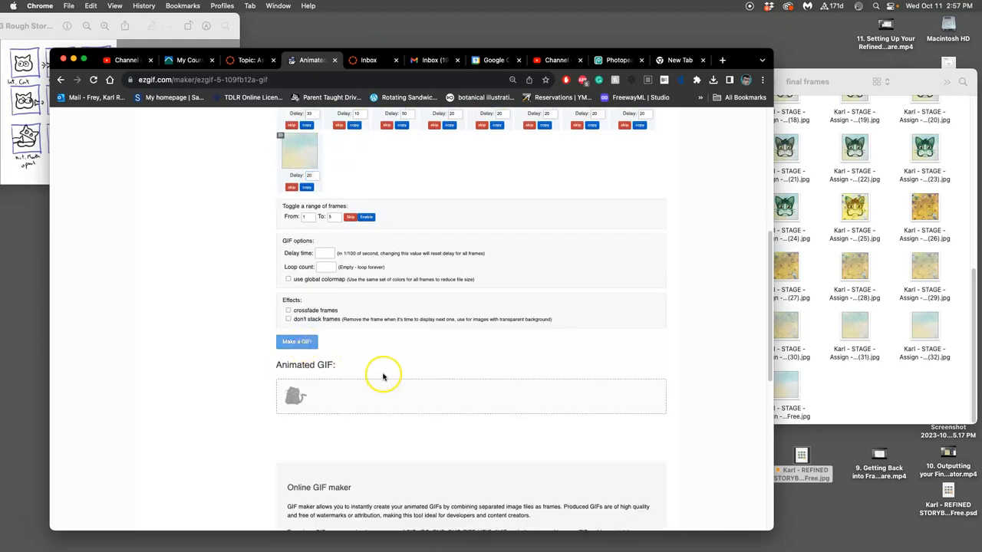
left_click(296, 341)
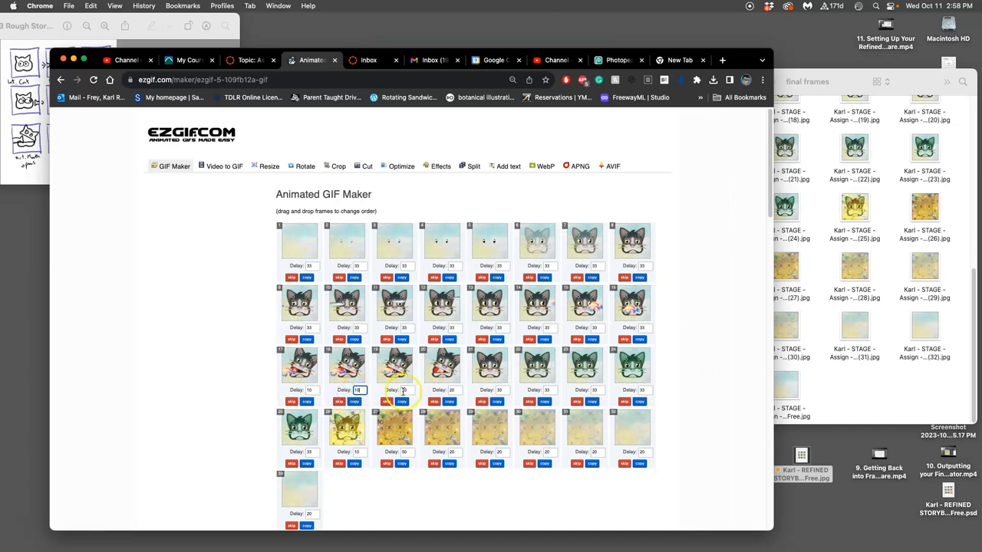
- Shorten frames 17–20 to a delay of 10 and regenerate the 33-frame GIF
left_click(404, 390)
type("10")
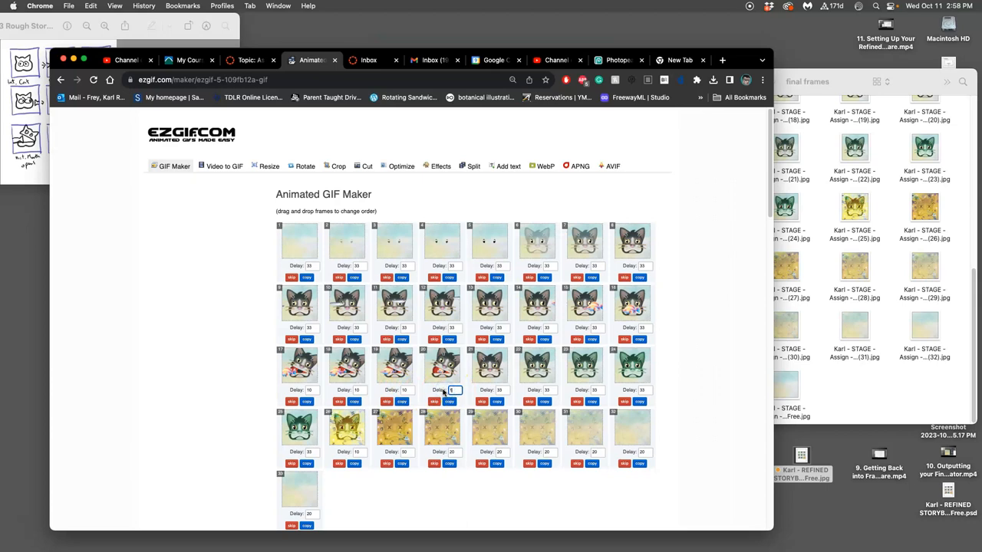
scroll("down", 3)
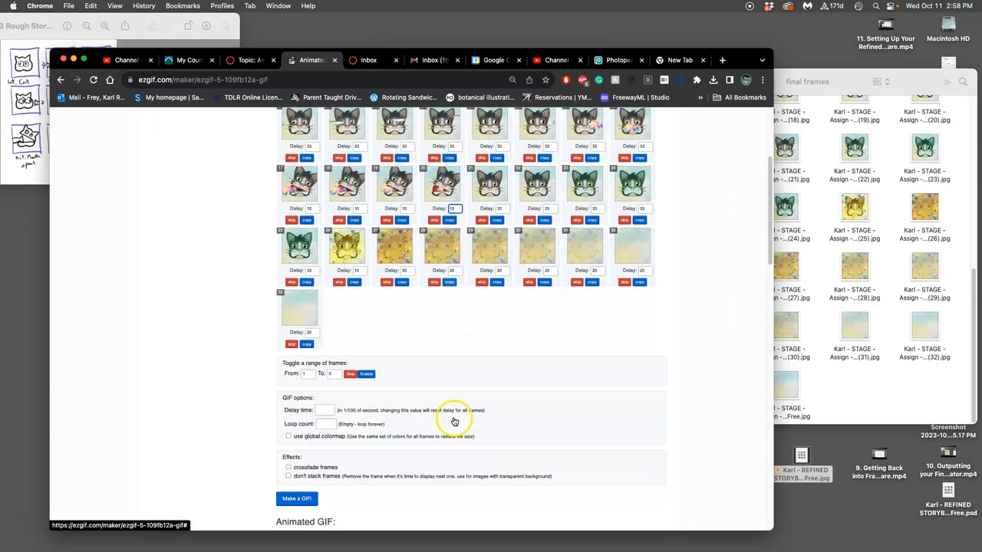
scroll("down", 3)
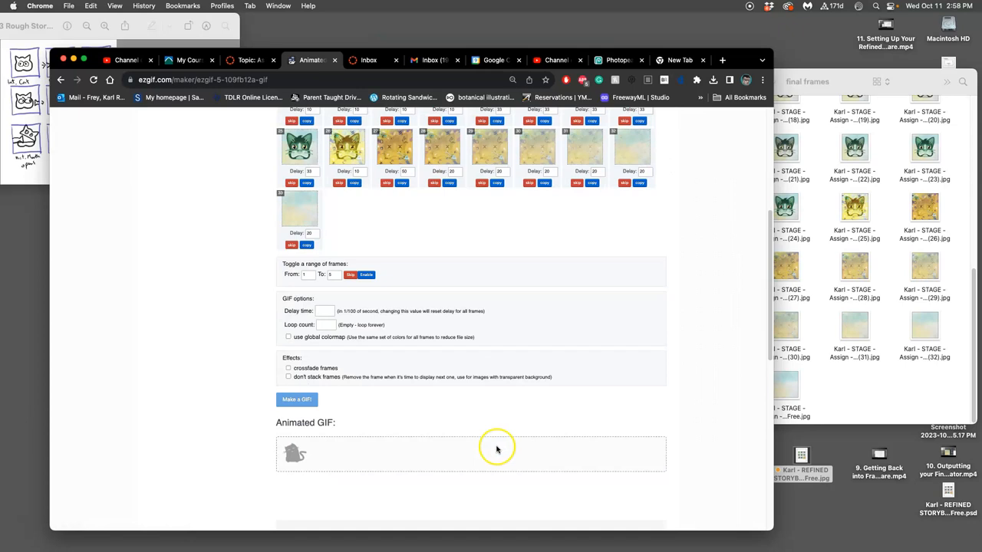
left_click(296, 399)
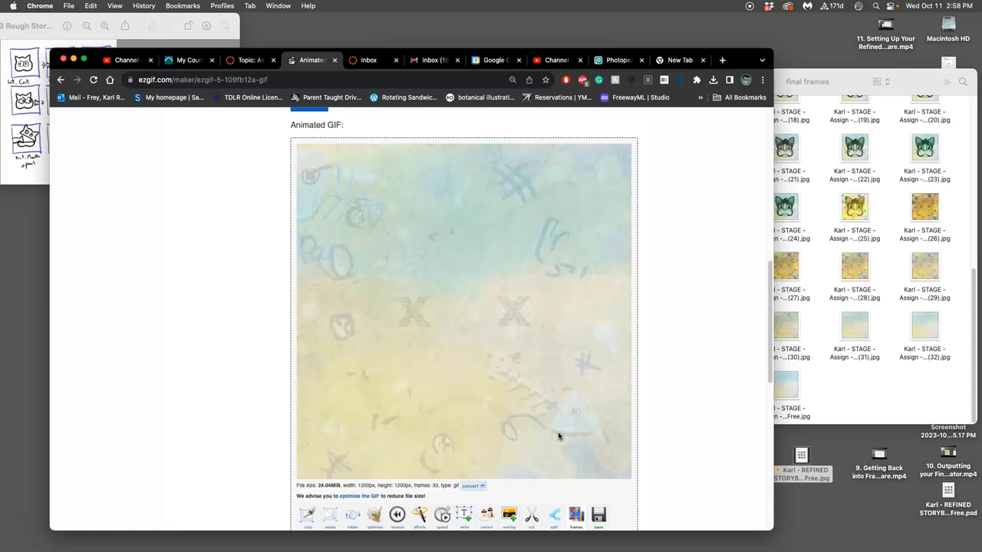
- Review the rebuilt GIF preview and cut frames 18–20 delays to 3
left_click(576, 515)
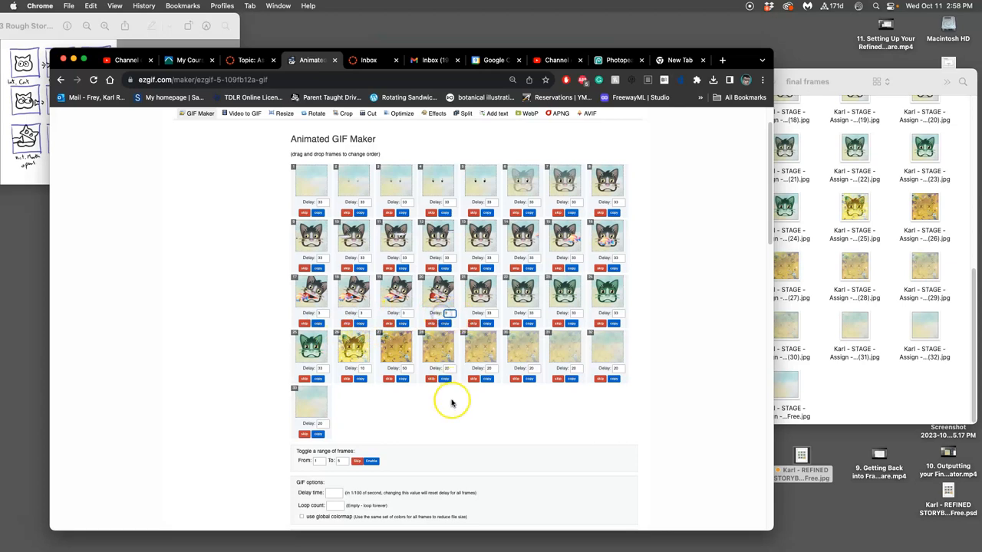
scroll("down", 3)
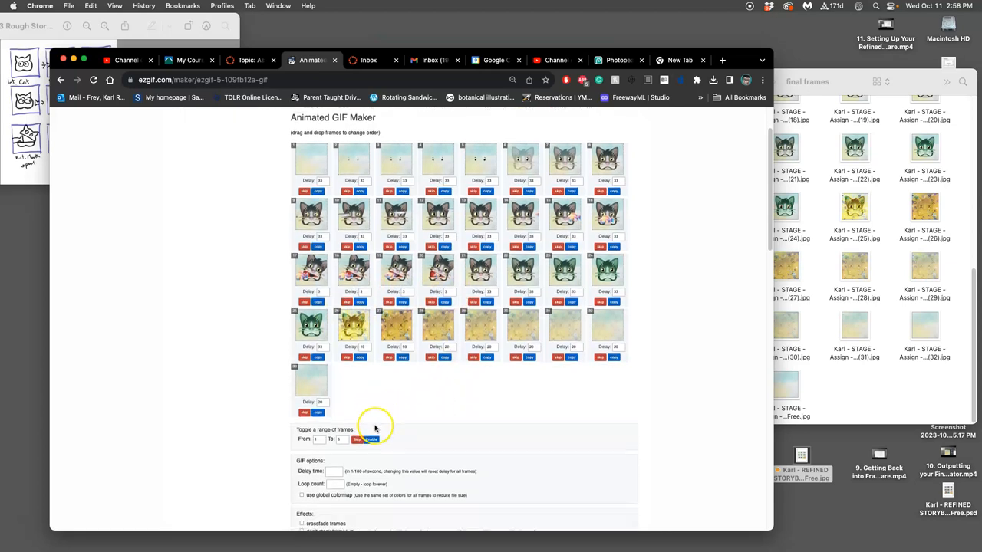
scroll("down", 3)
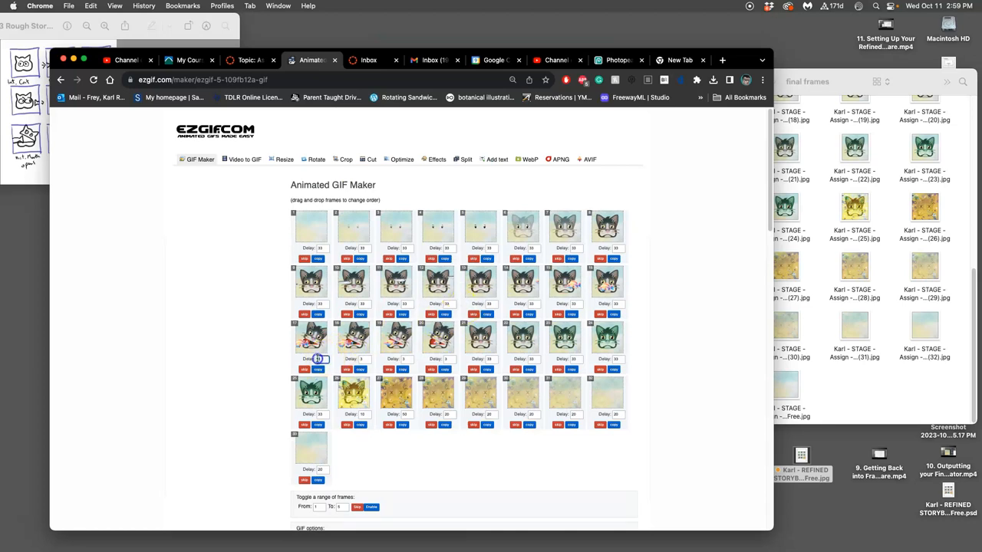
- Raise frames 17–20 delays to about 6–7 and start rebuilding the GIF
left_click(317, 359)
type("9")
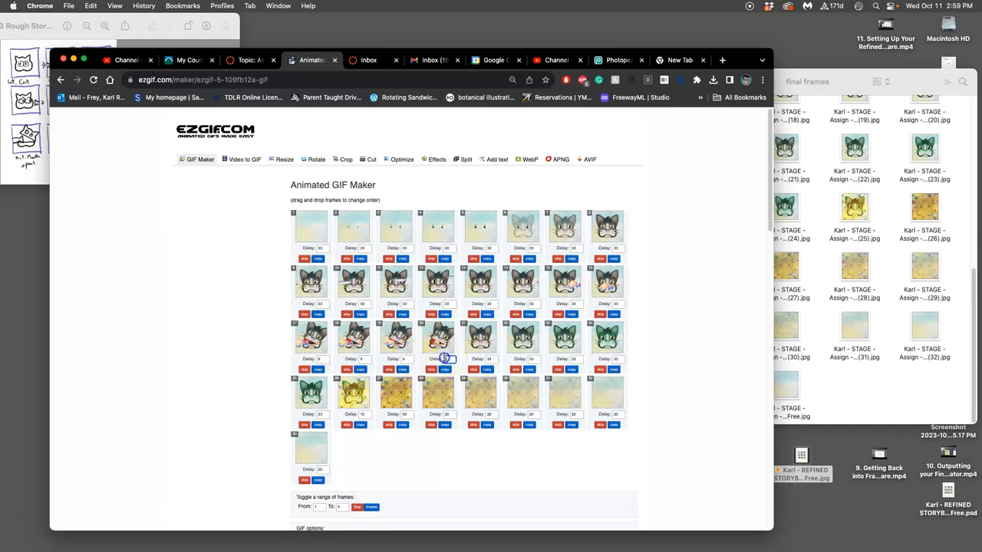
scroll("down", 3)
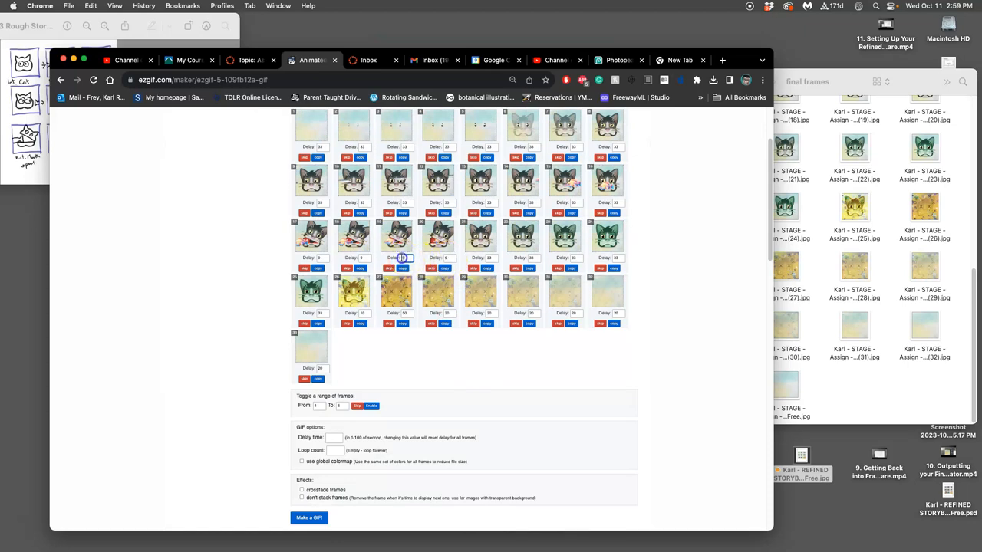
left_click(353, 258)
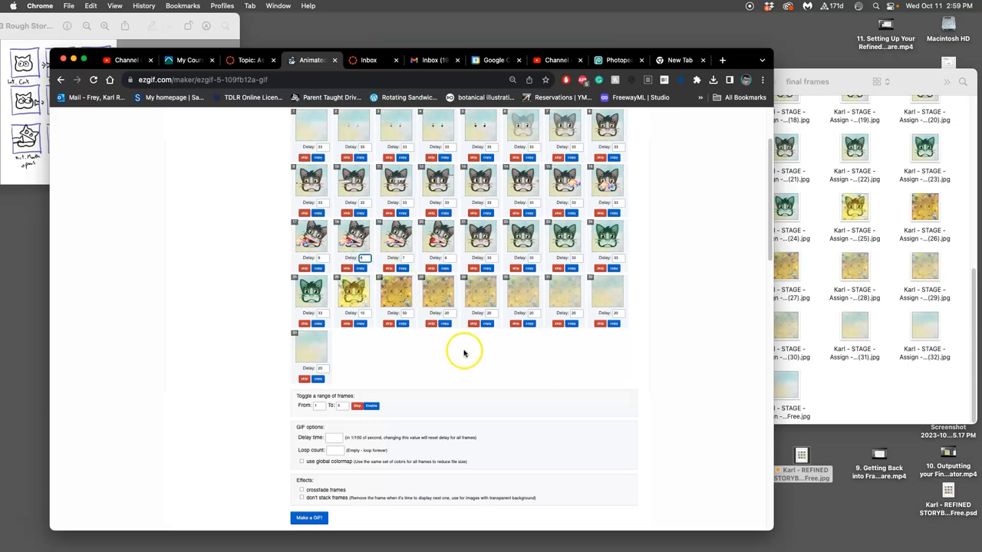
scroll("down", 3)
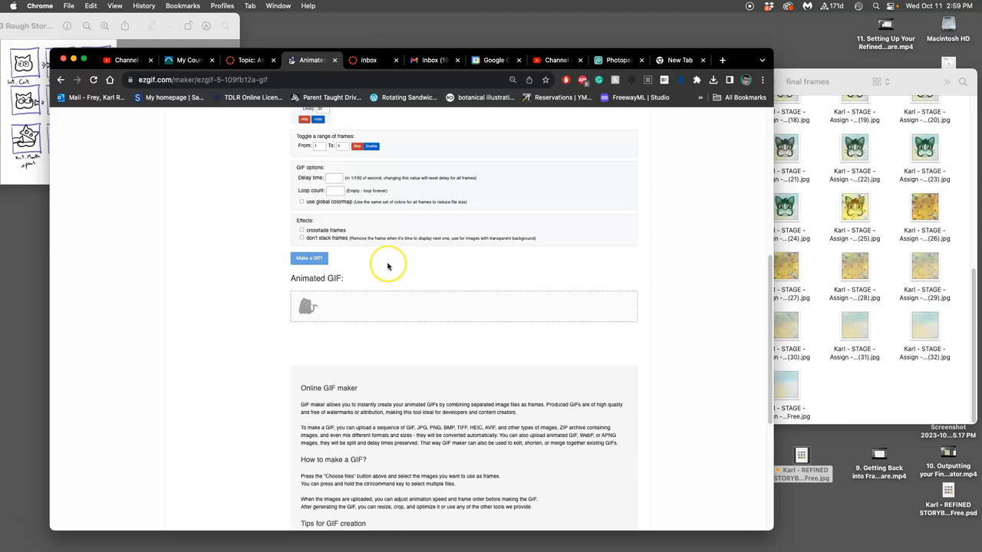
- Preview the new GIF and set frames 17–20 delays to 9, 8, 7 and 6
left_click(309, 258)
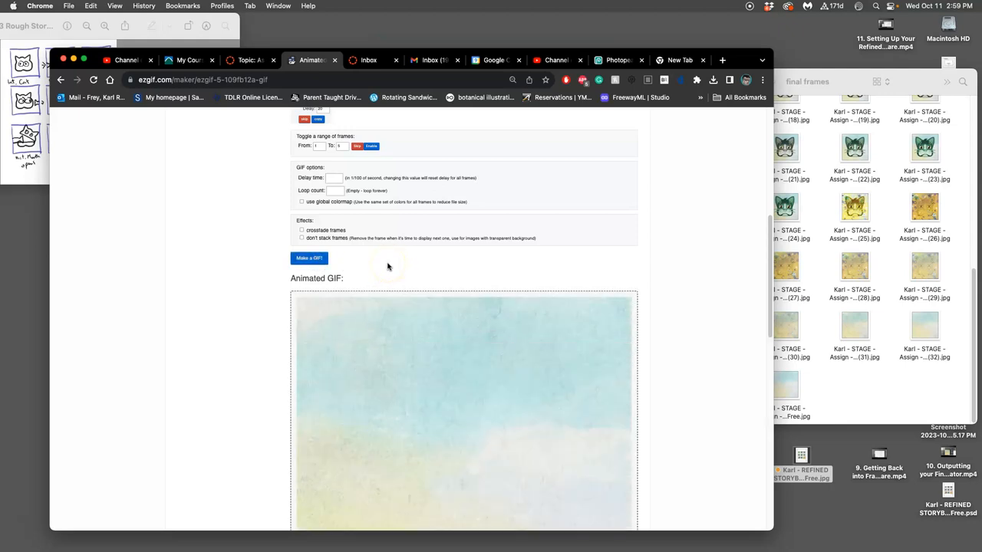
left_click(309, 257)
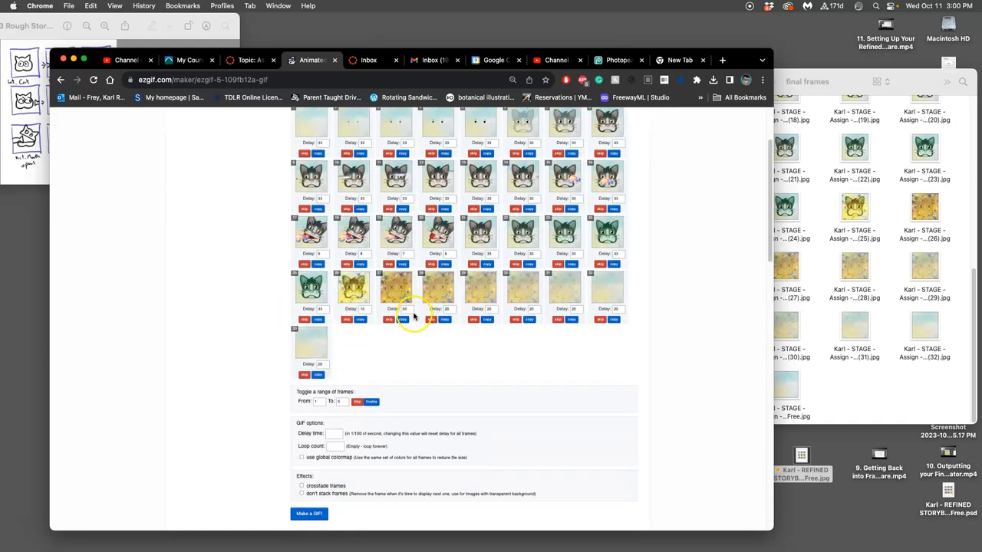
- Build the cat GIF and lossy-optimize it at level 35, from 24.04 MiB to 7.74 MiB
left_click(309, 513)
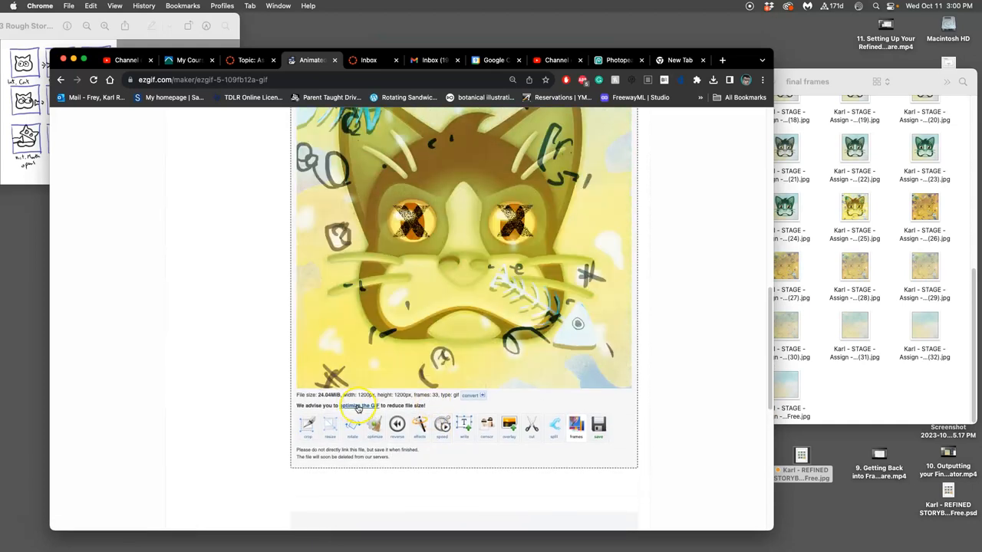
left_click(355, 405)
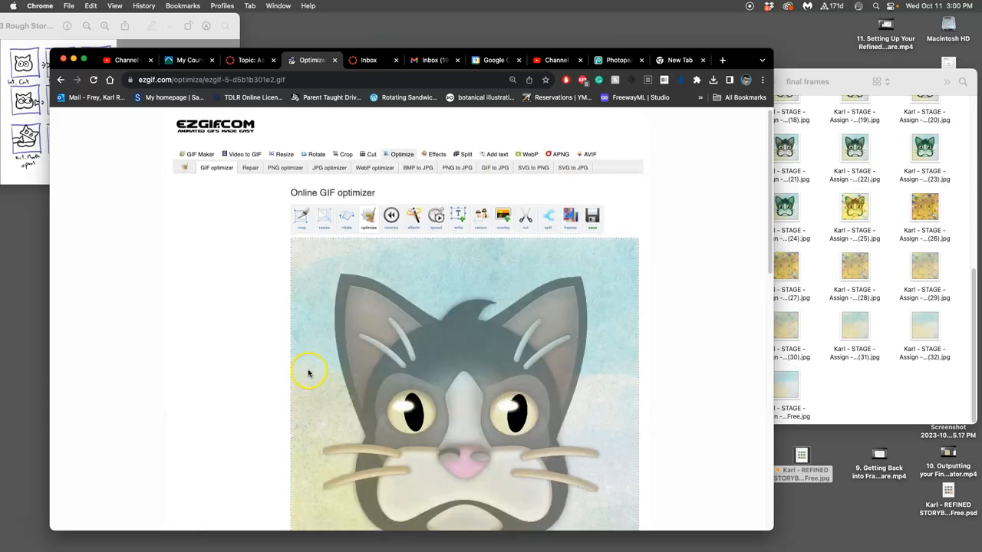
scroll("down", 3)
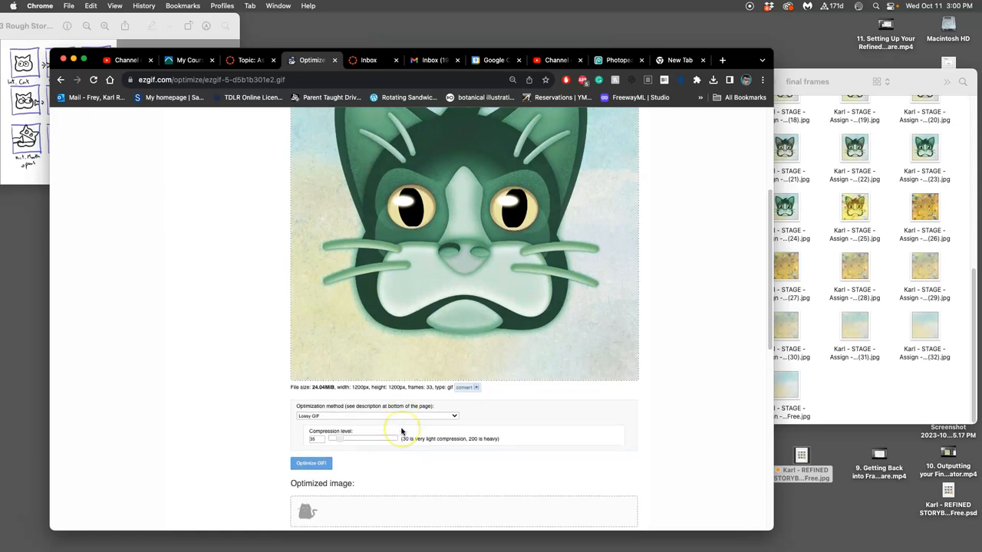
scroll("down", 3)
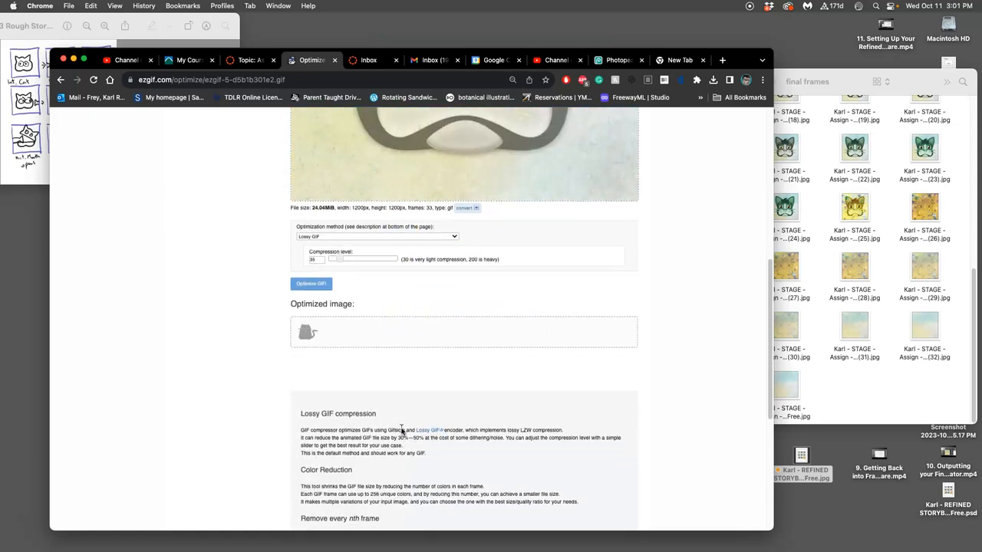
left_click(311, 284)
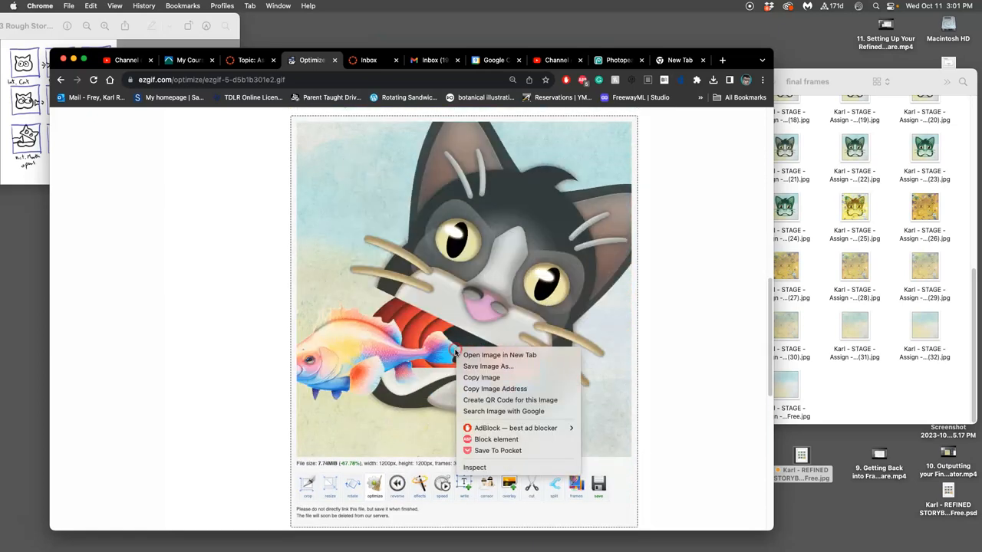
- Save the optimized GIF on the Desktop as 'Karl Assign-3 GIF-Animation.gif'
left_click(487, 366)
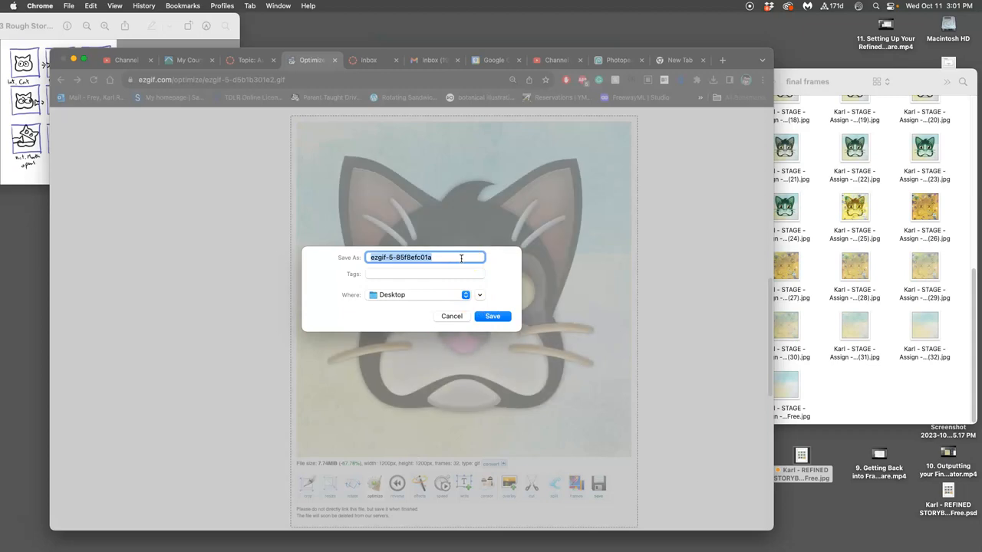
type("Karl Assign-3 GIF-Animat")
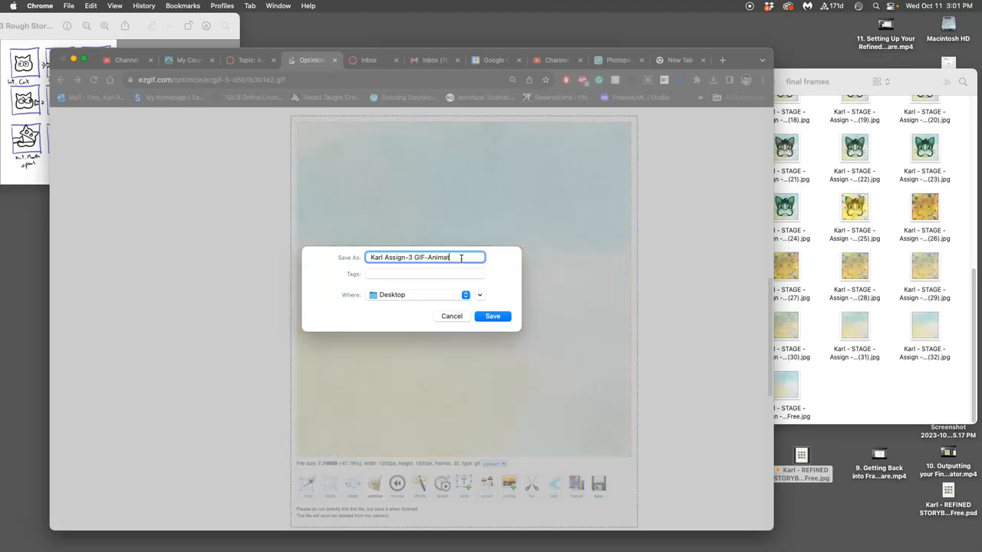
left_click(492, 315)
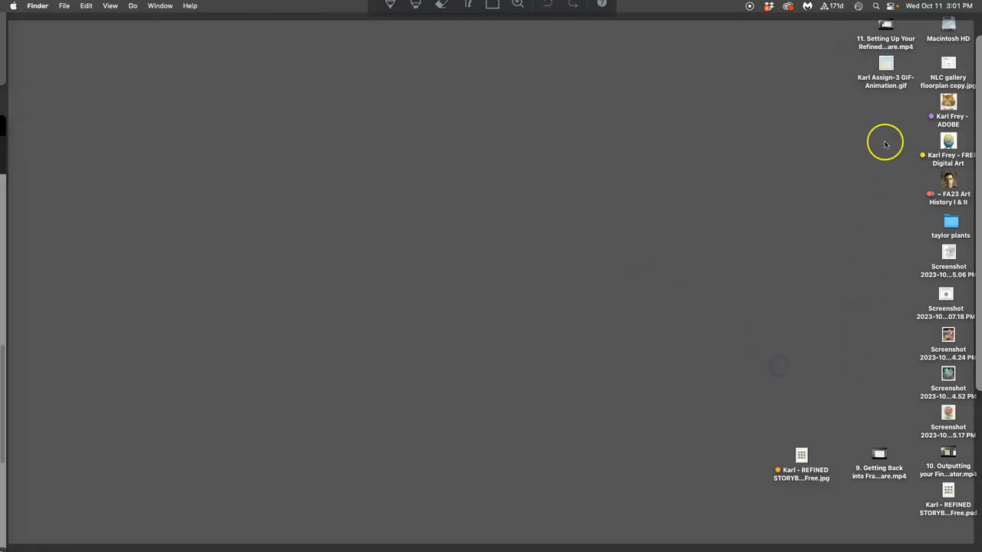
- Open the saved desktop GIF with Safari to preview it
right_click(885, 63)
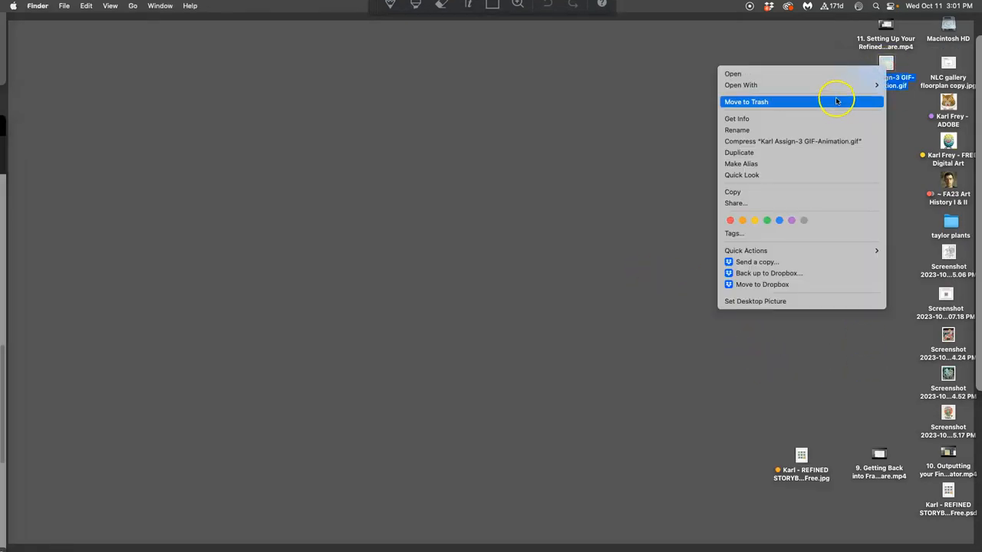
mouse_move(741, 85)
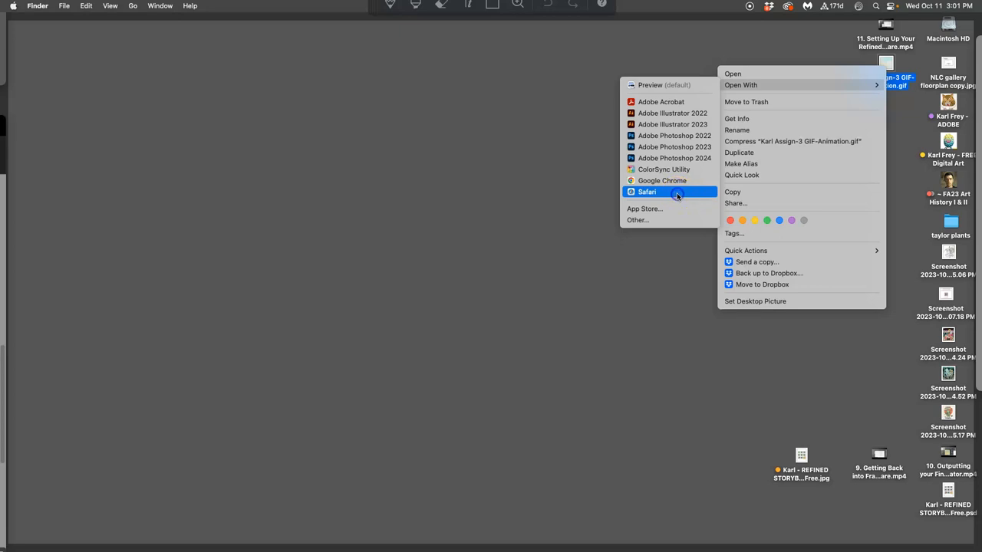
left_click(647, 192)
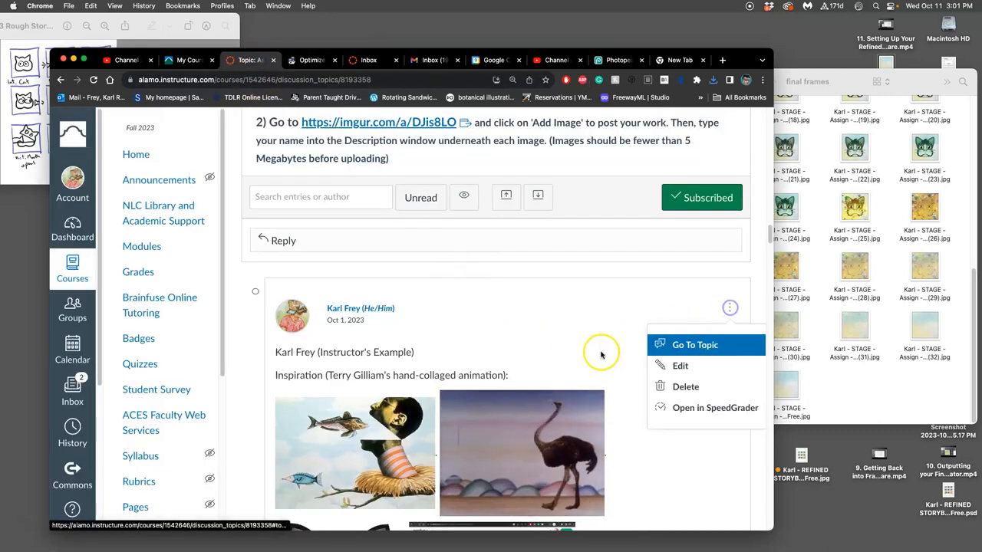
- Edit the example post, insert the cat GIF and refined storyboard grid, and shrink the grid
left_click(680, 365)
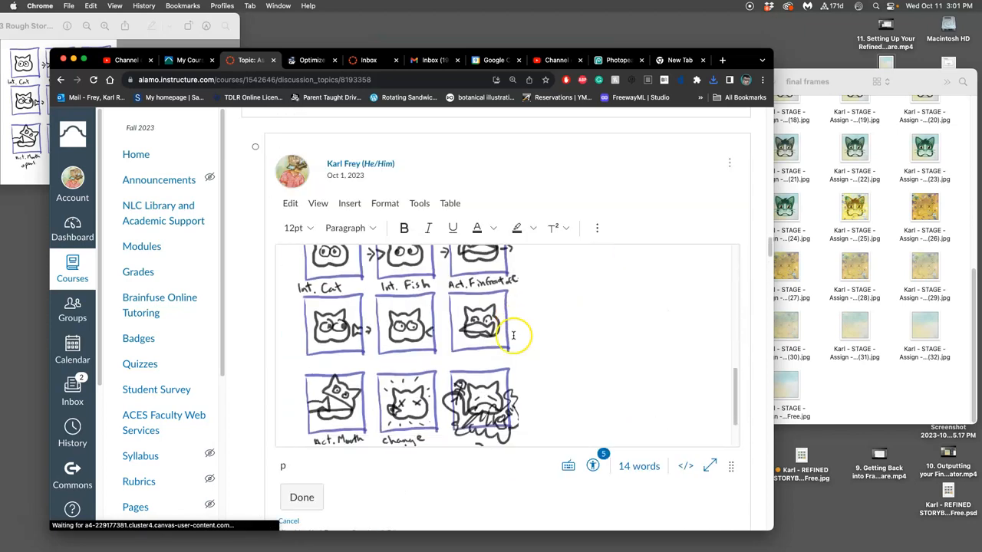
scroll("down", 3)
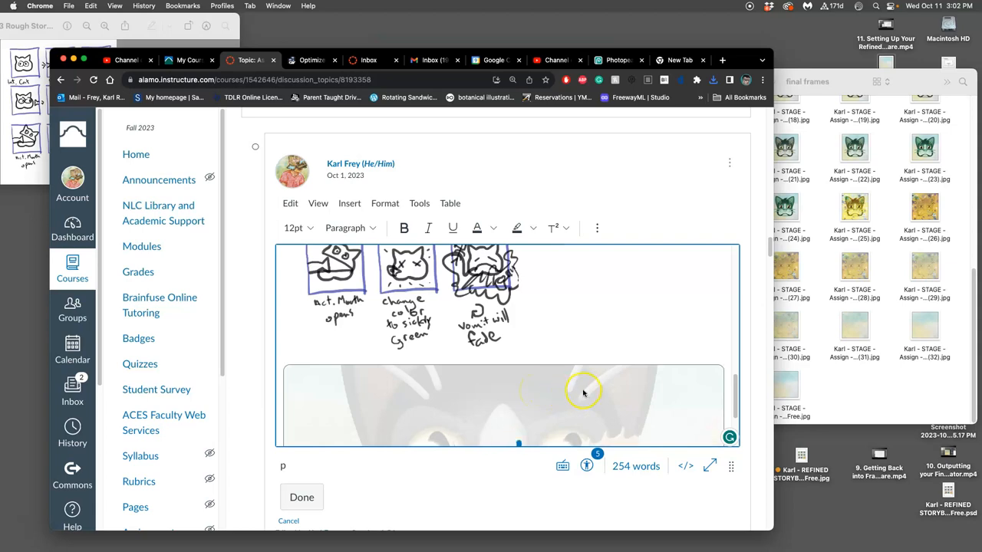
left_click(582, 392)
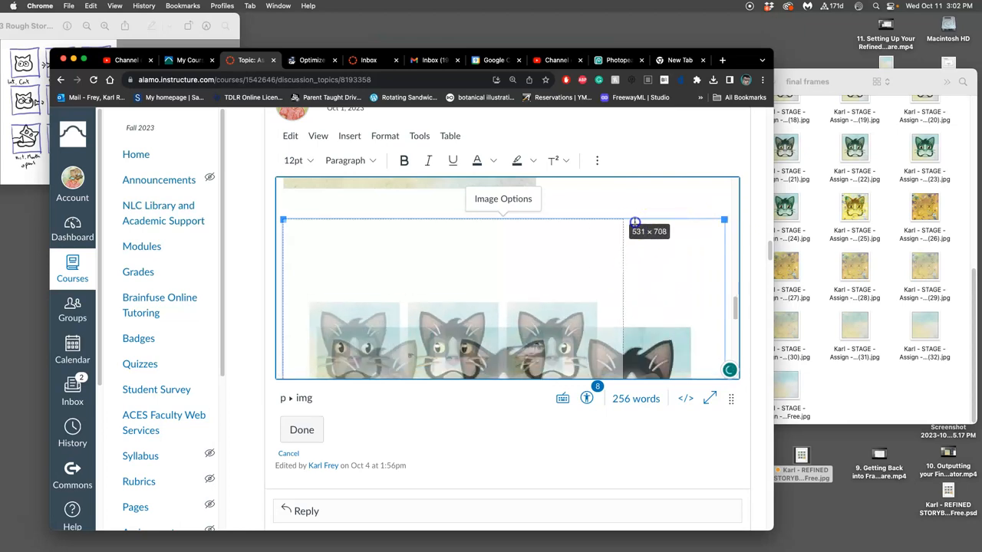
left_click_drag(635, 220, 572, 220)
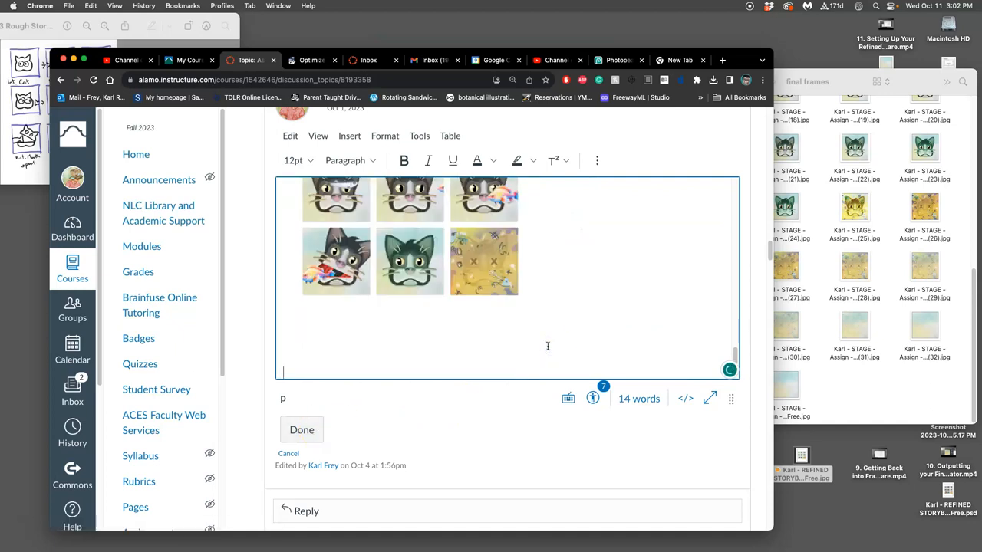
- Save the example post and review its sketch, GIF and storyboard images
left_click(301, 430)
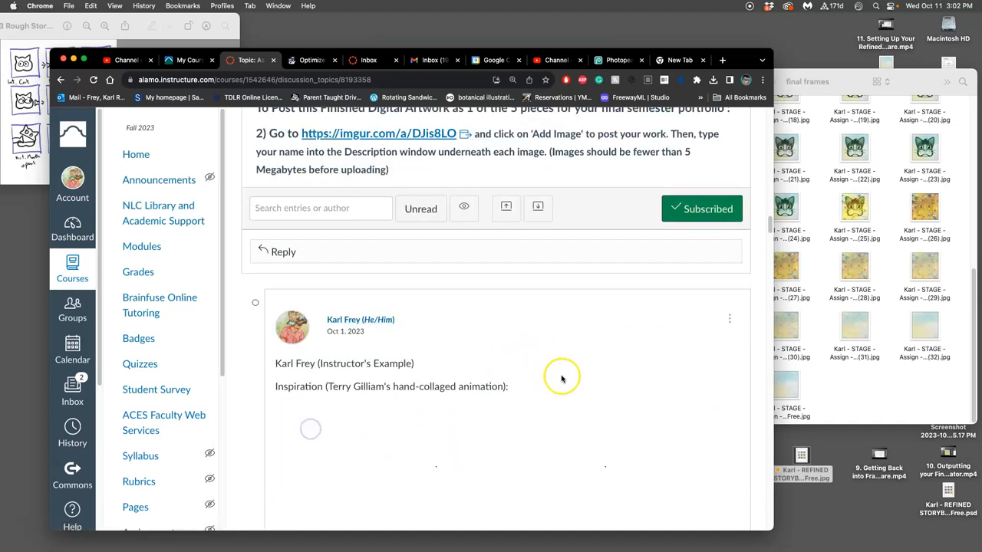
scroll("down", 3)
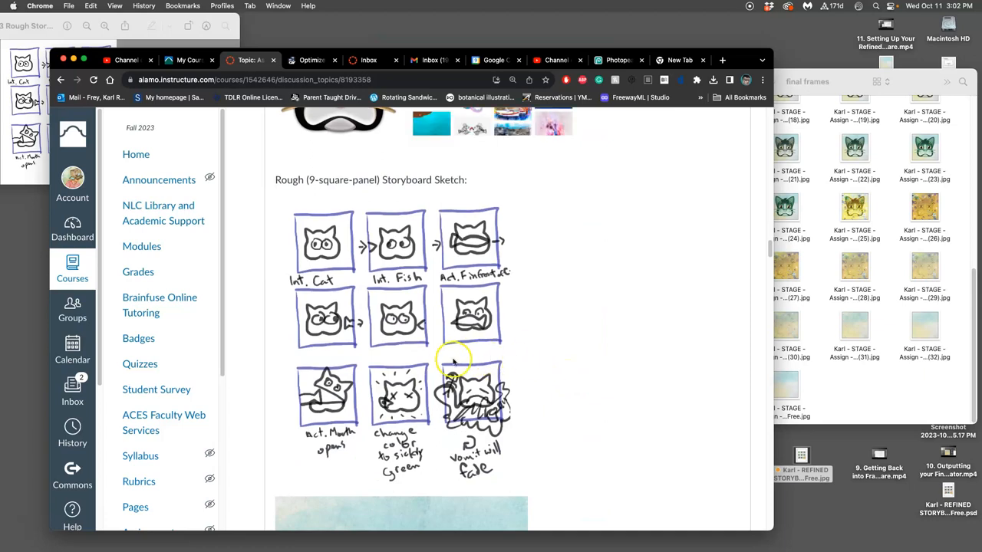
scroll("down", 3)
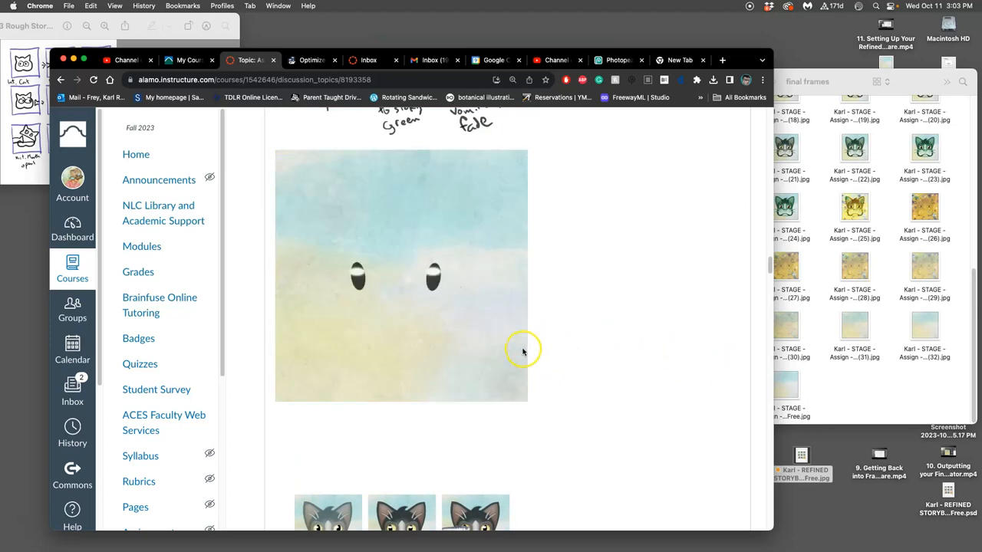
scroll("down", 3)
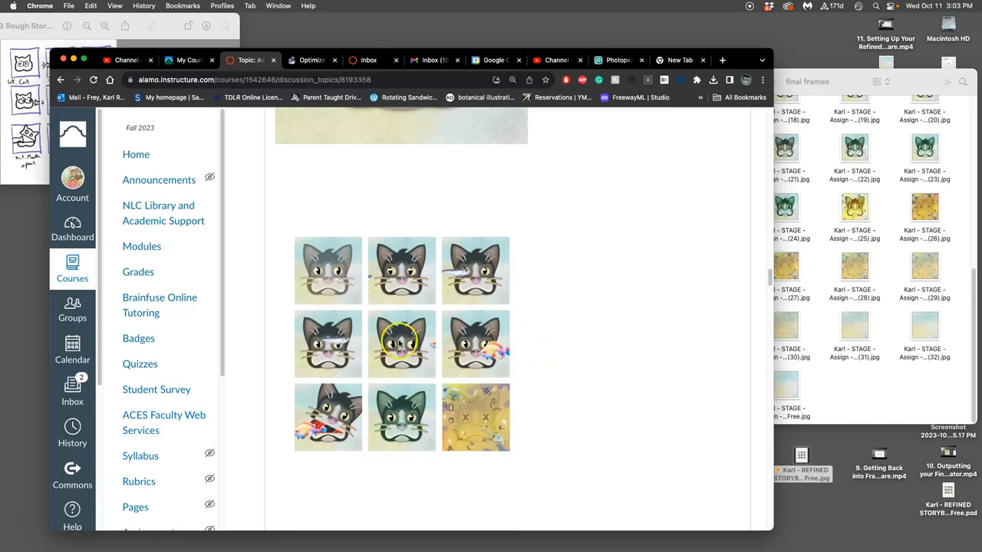
mouse_move(352, 374)
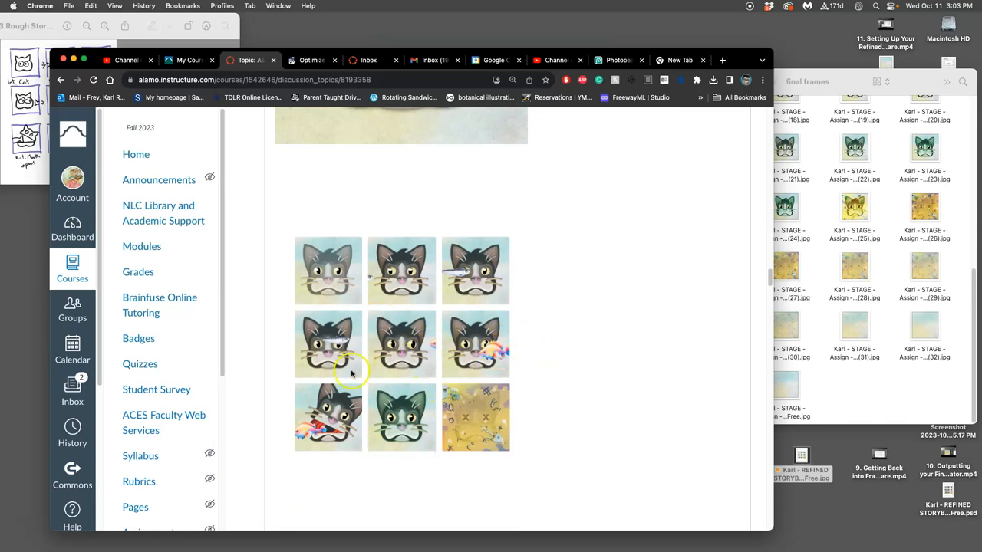
mouse_move(388, 497)
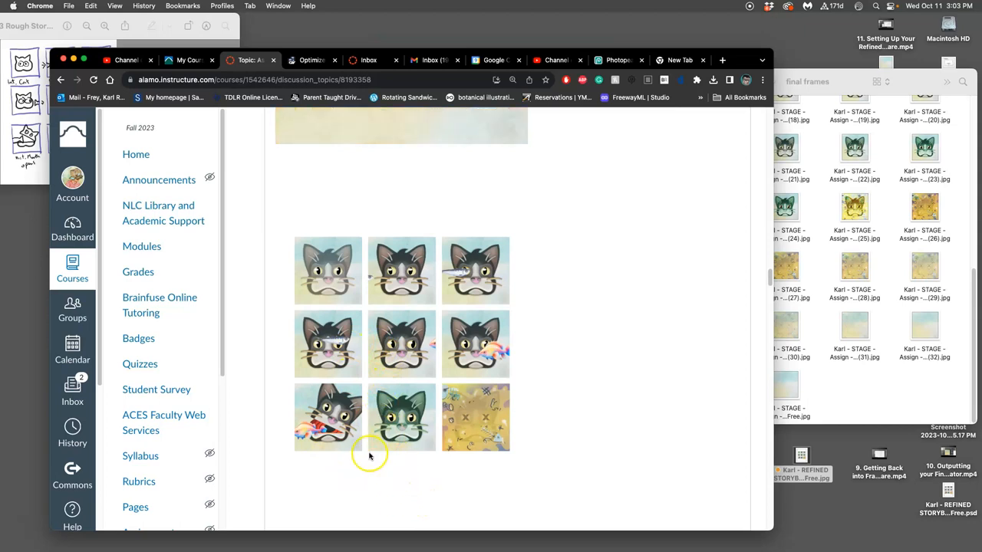
mouse_move(517, 377)
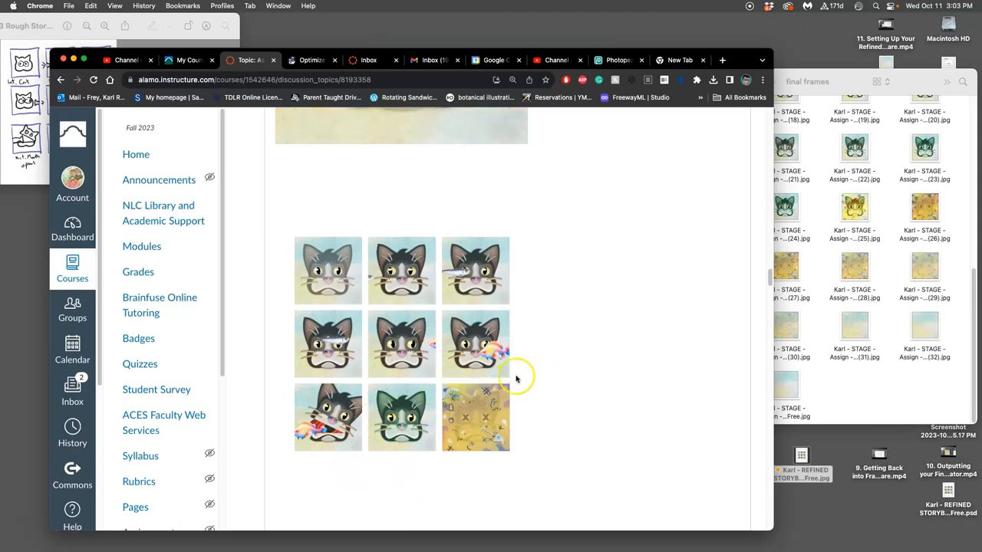
mouse_move(401, 360)
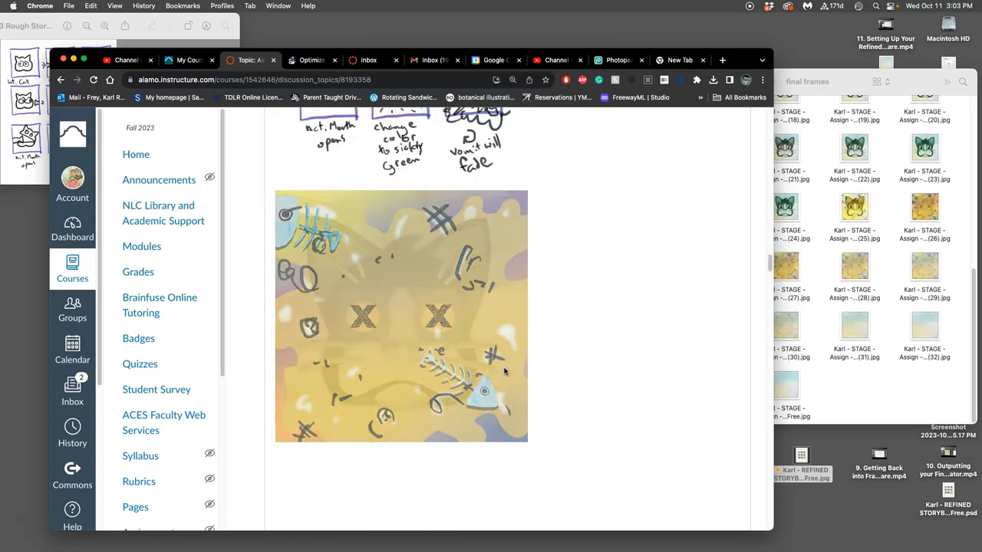
scroll("down", 3)
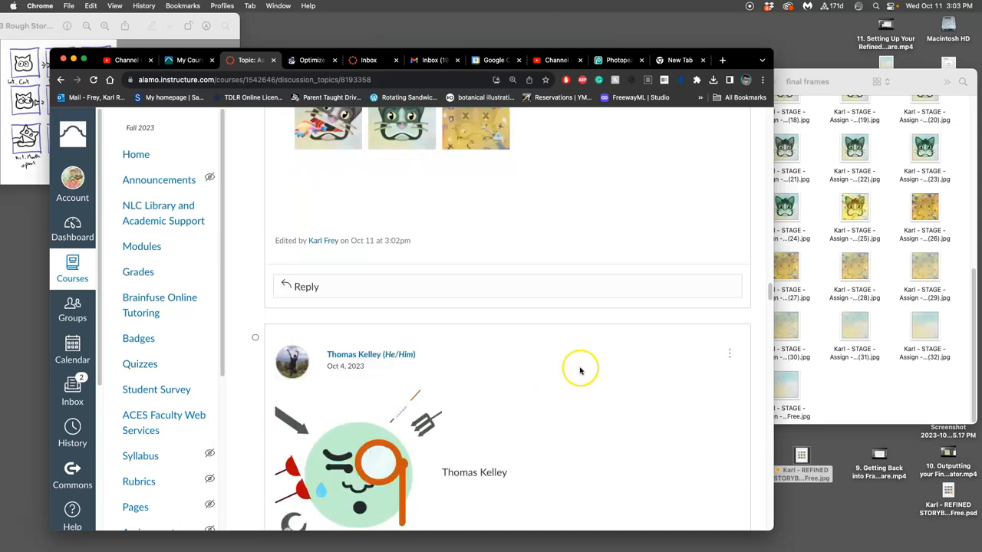
scroll("down", 3)
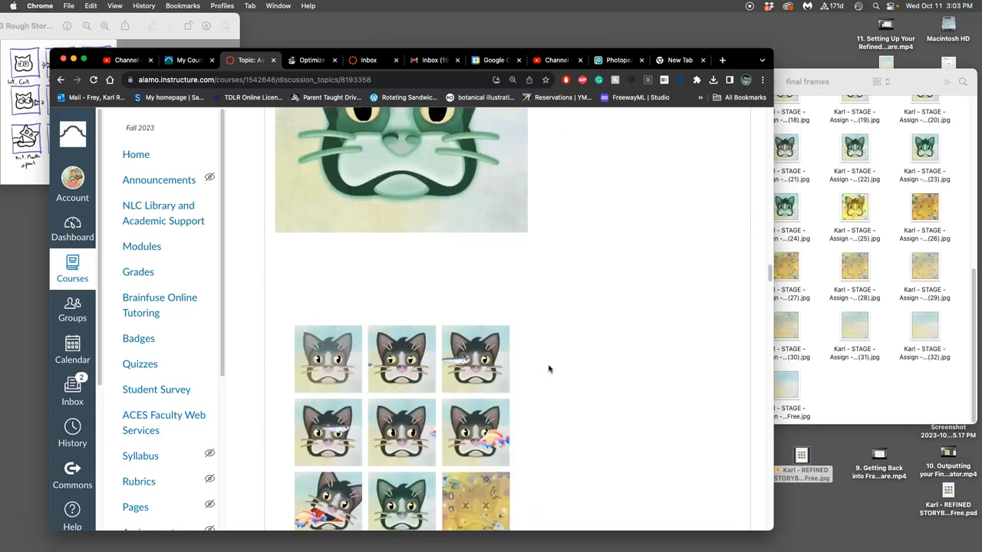
scroll("down", 3)
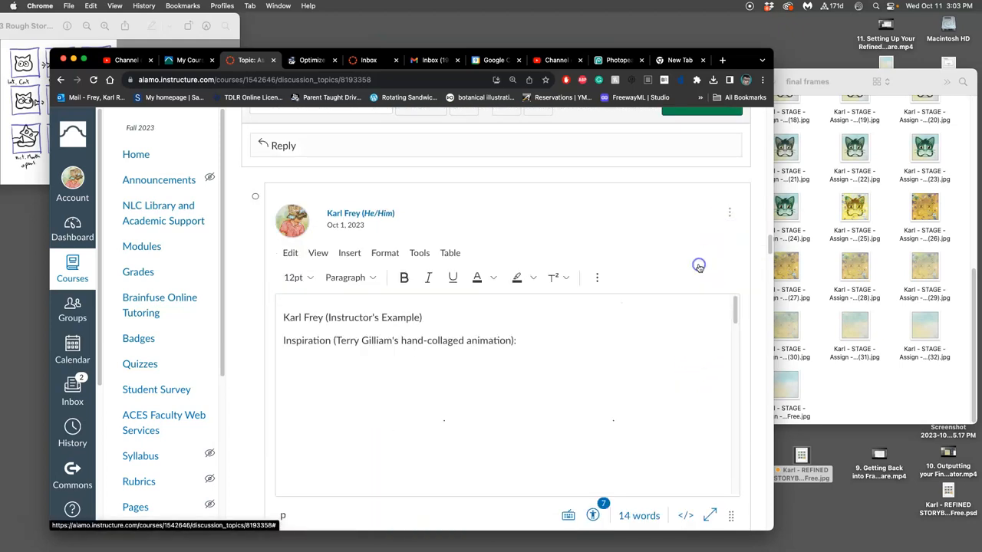
- Scroll the editor to the GIF and storyboard images, then click Done to save the post
scroll("down", 3)
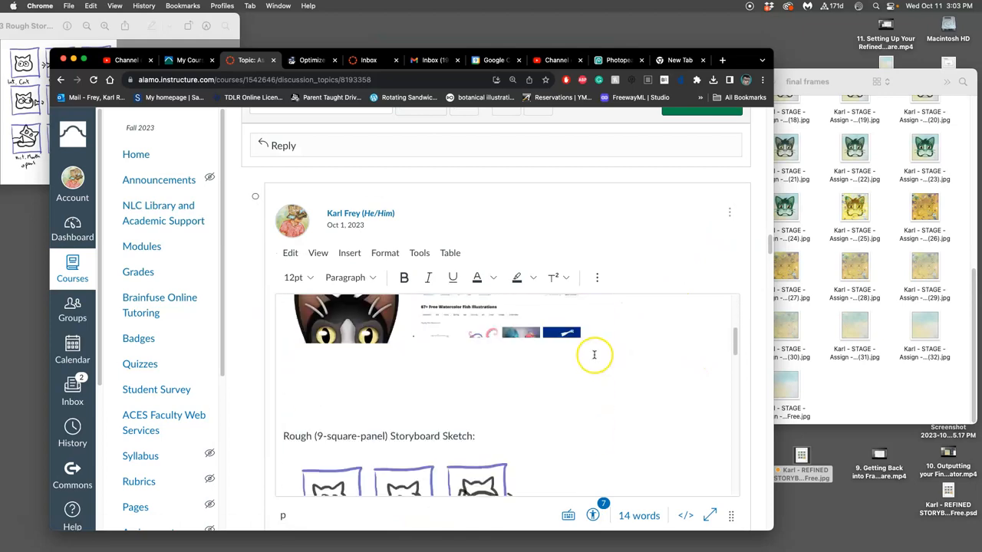
scroll("down", 3)
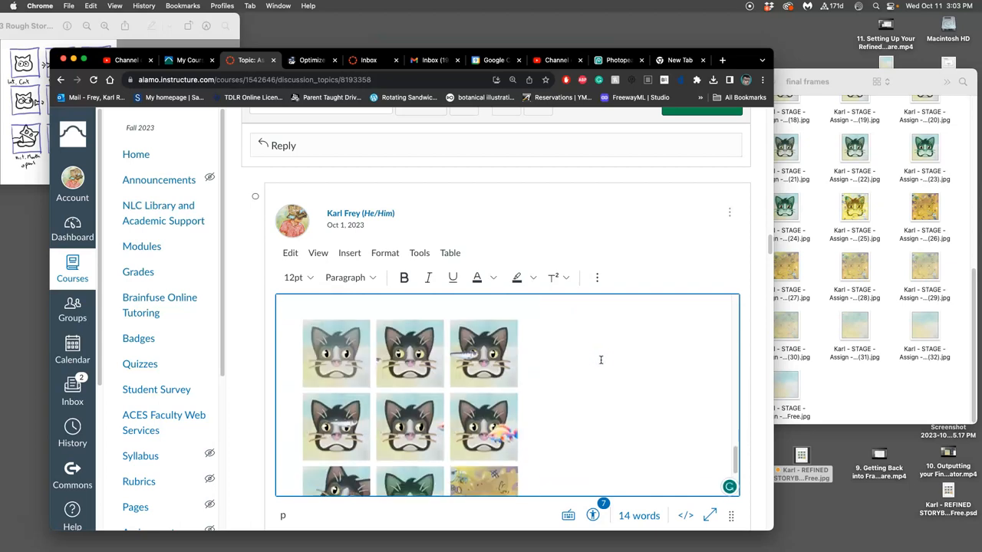
scroll("down", 3)
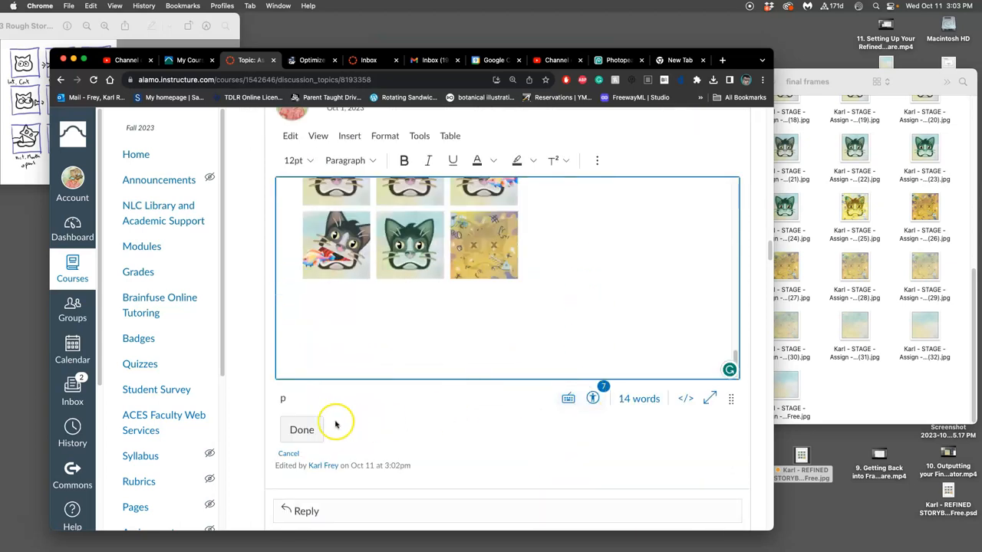
left_click(301, 430)
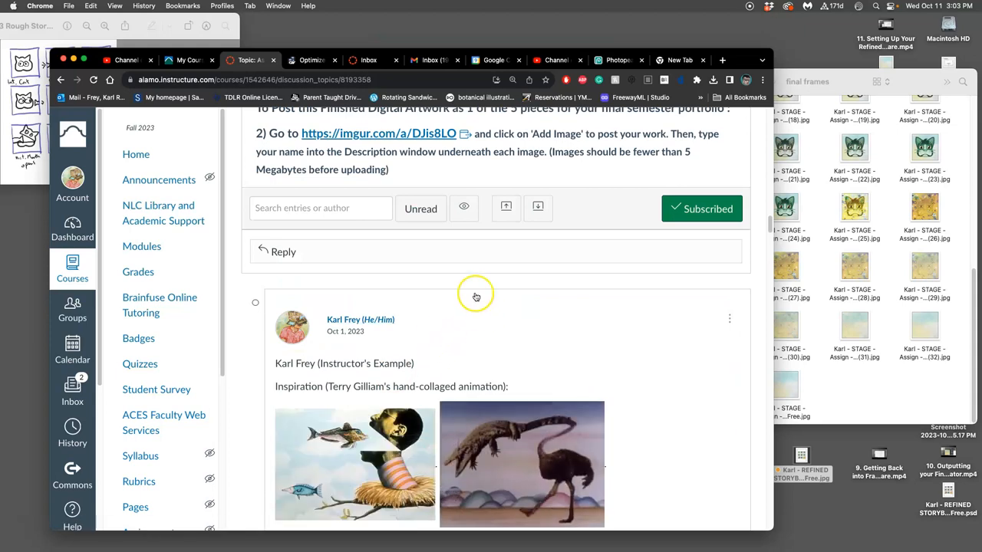